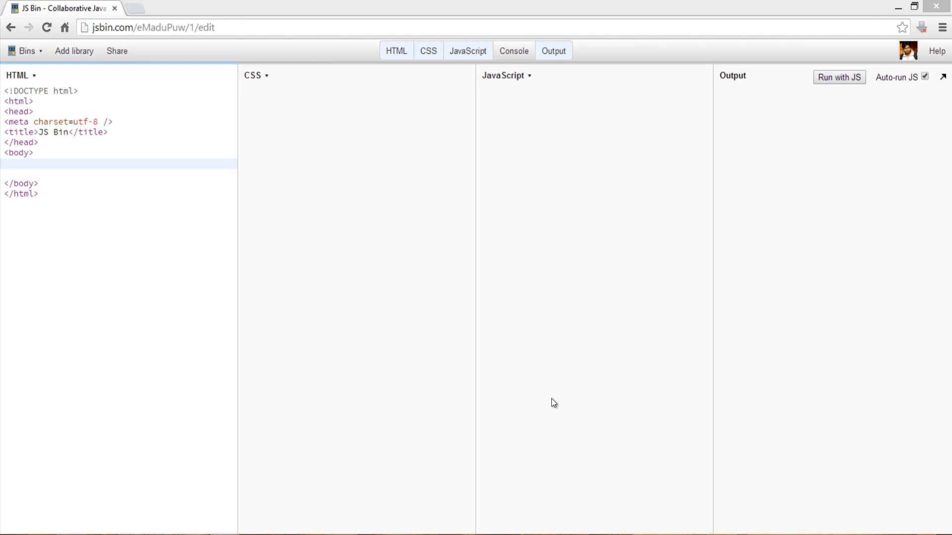
mouse_move(210, 212)
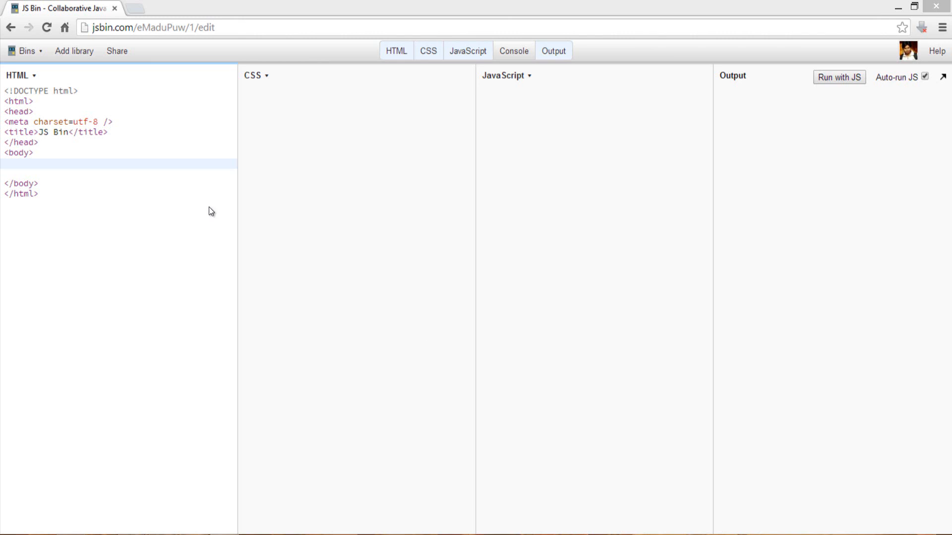
mouse_move(166, 96)
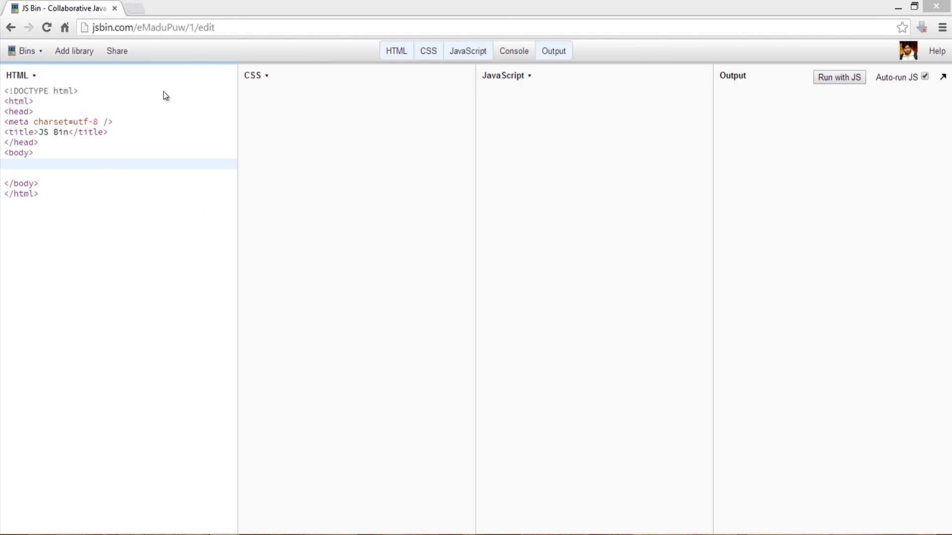
Include the Knockout 2.2.1 library from the Add library list, then return to the body
left_click(13, 173)
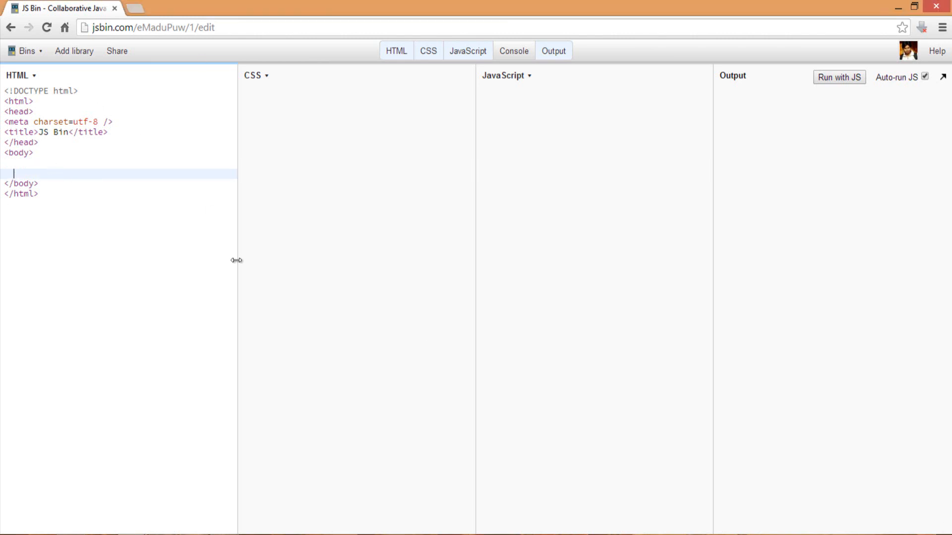
mouse_move(213, 215)
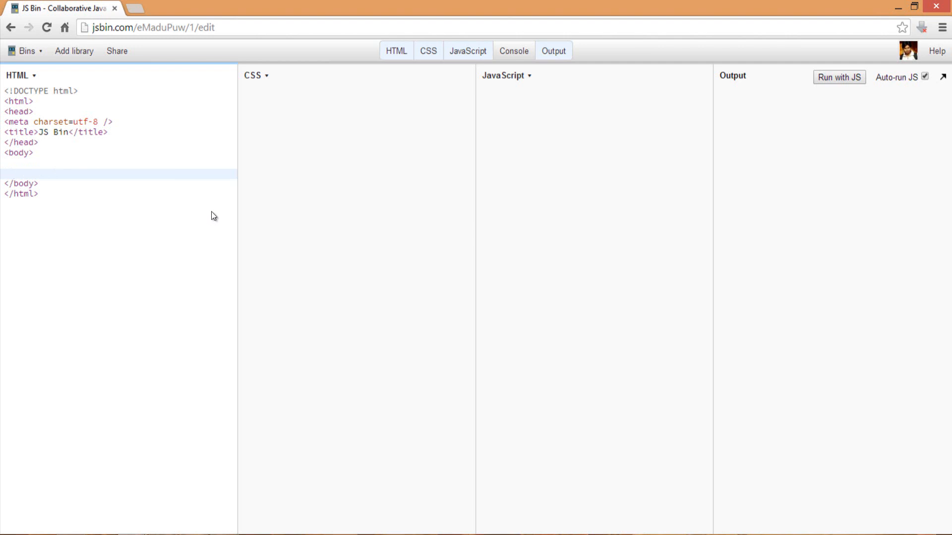
left_click(355, 91)
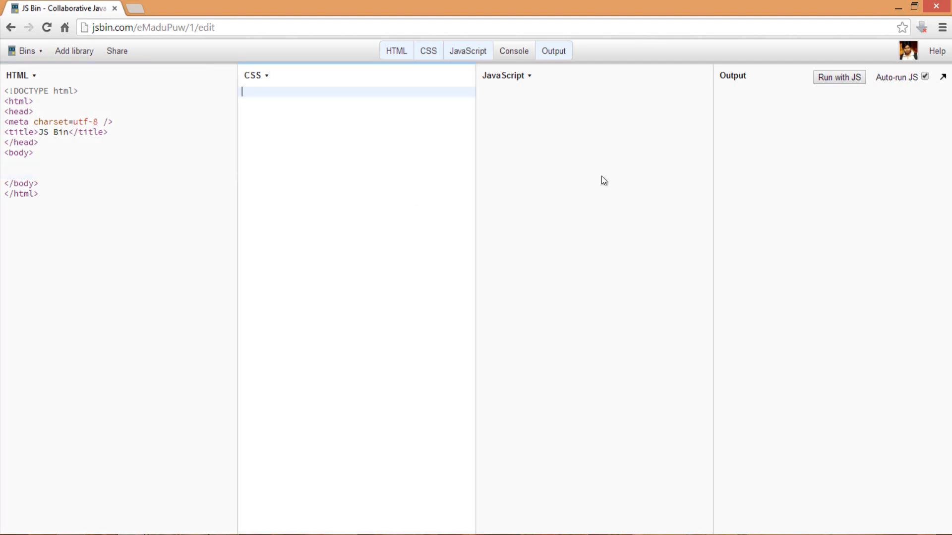
mouse_move(790, 166)
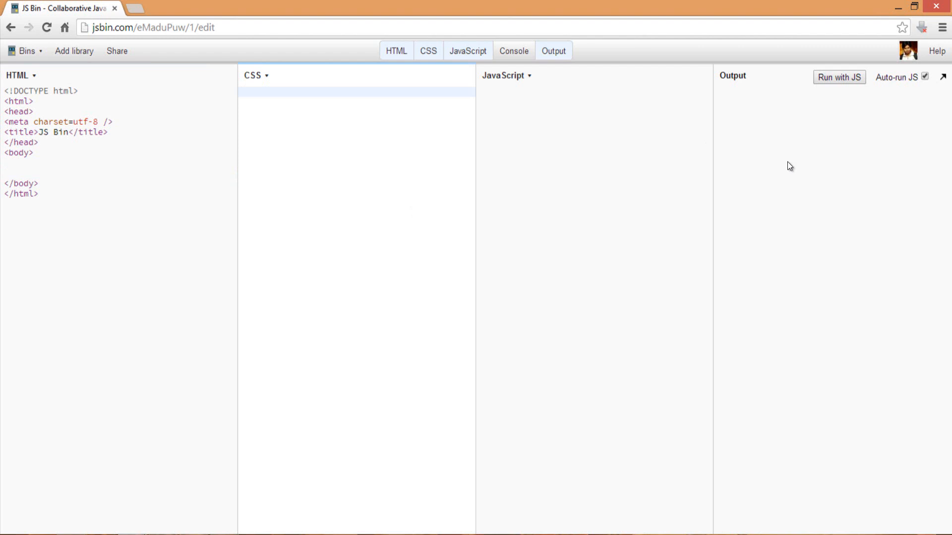
left_click(73, 51)
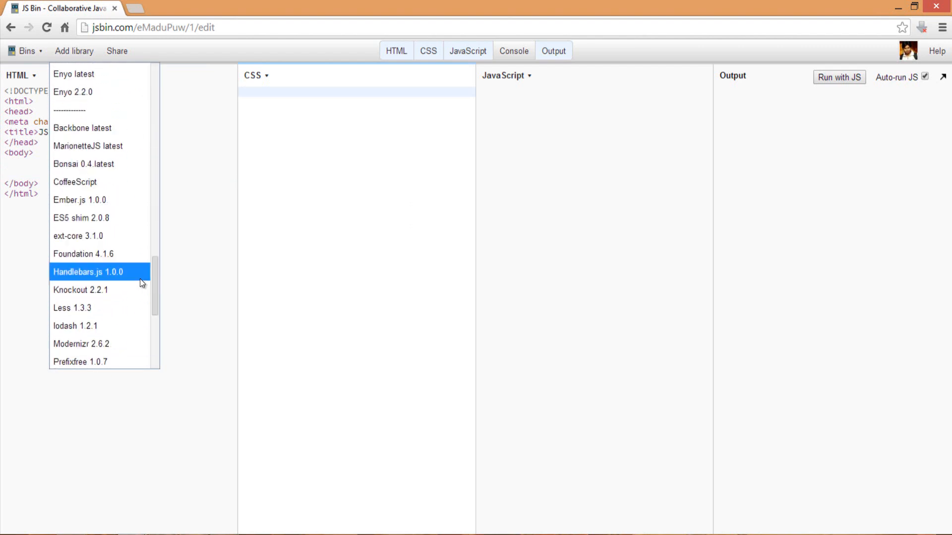
left_click(80, 289)
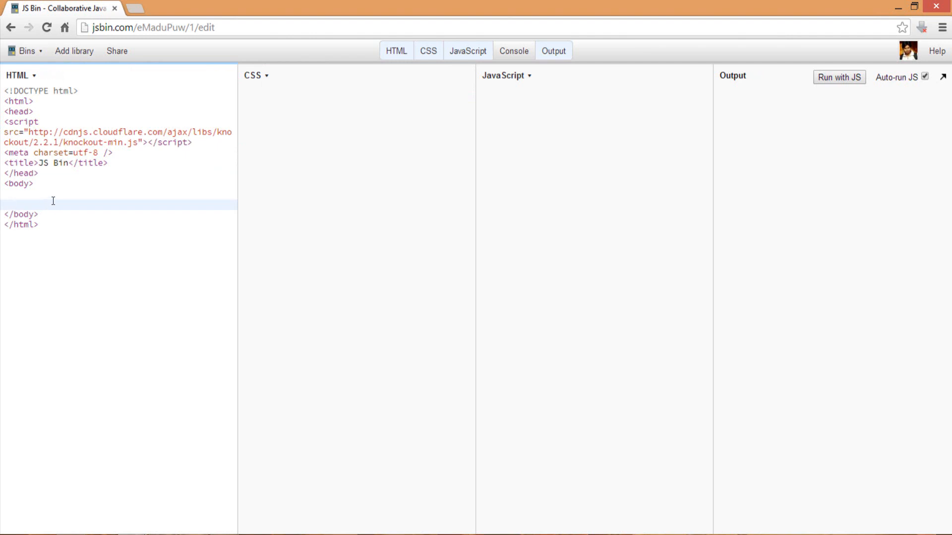
left_click(13, 202)
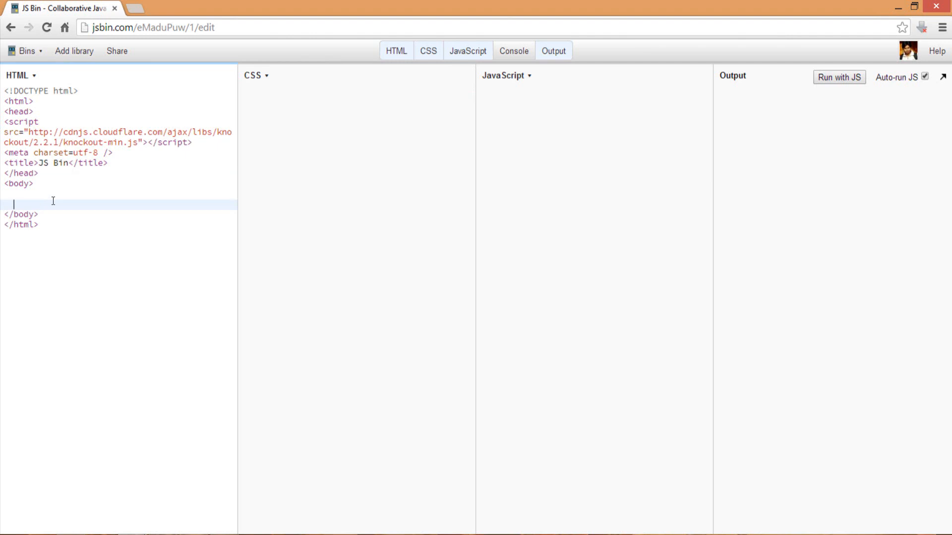
Write a <script type="text/html"> template and set its Id to tempPage1
type("<script type=\"text/html\" Id=\"Page1\">")
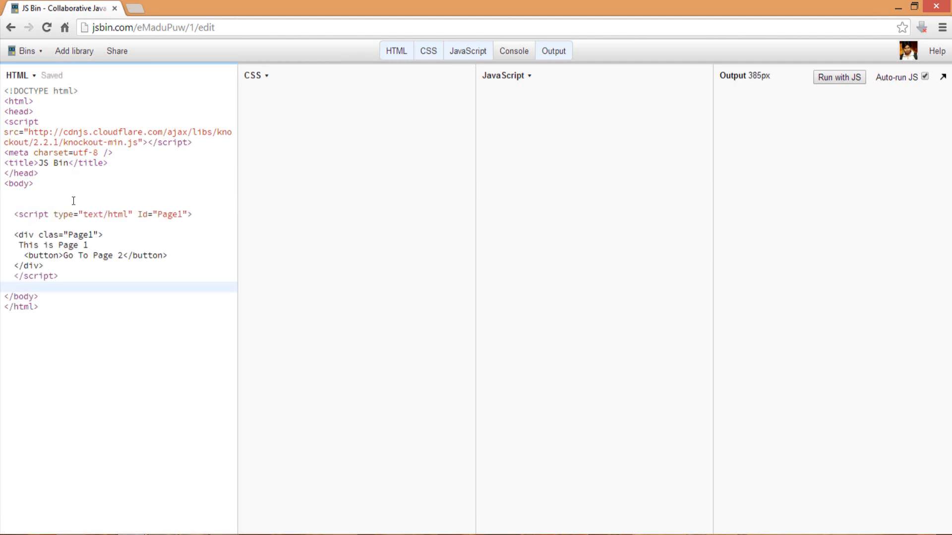
left_click(161, 214)
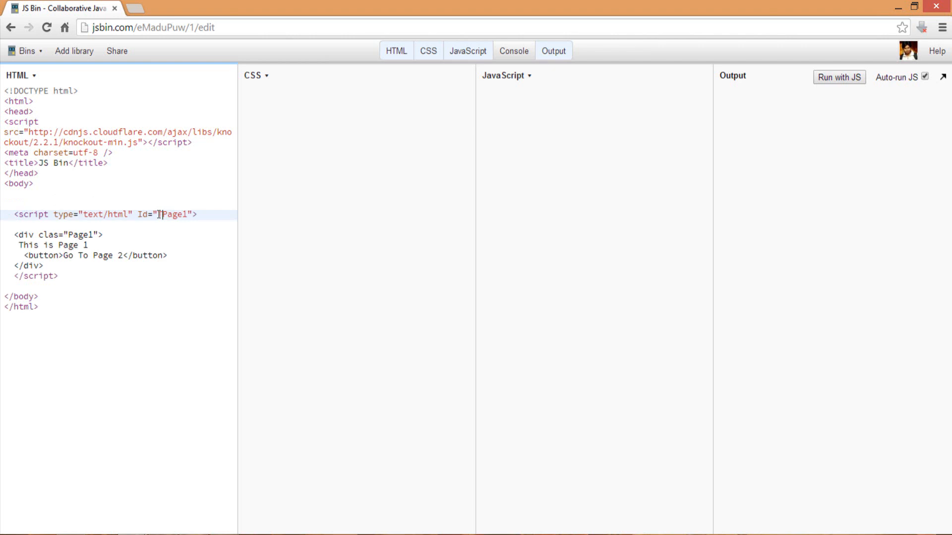
type("Temp")
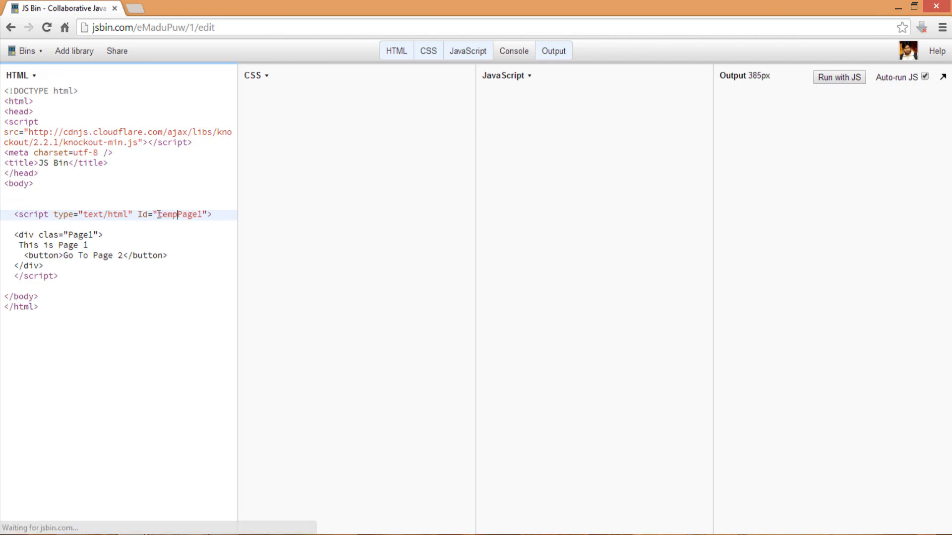
type("temp")
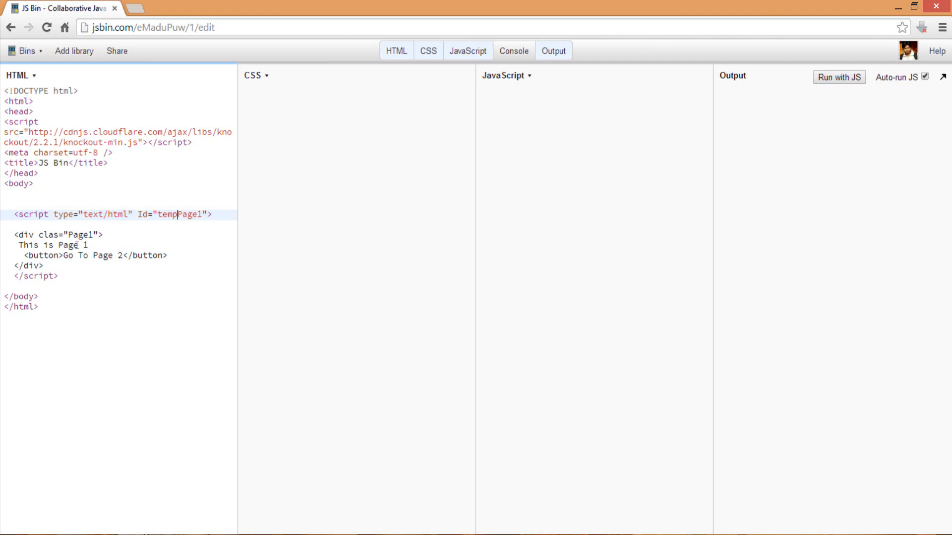
Write a .Page1 rule with background red, width 200px and height 200px
left_click(354, 91)
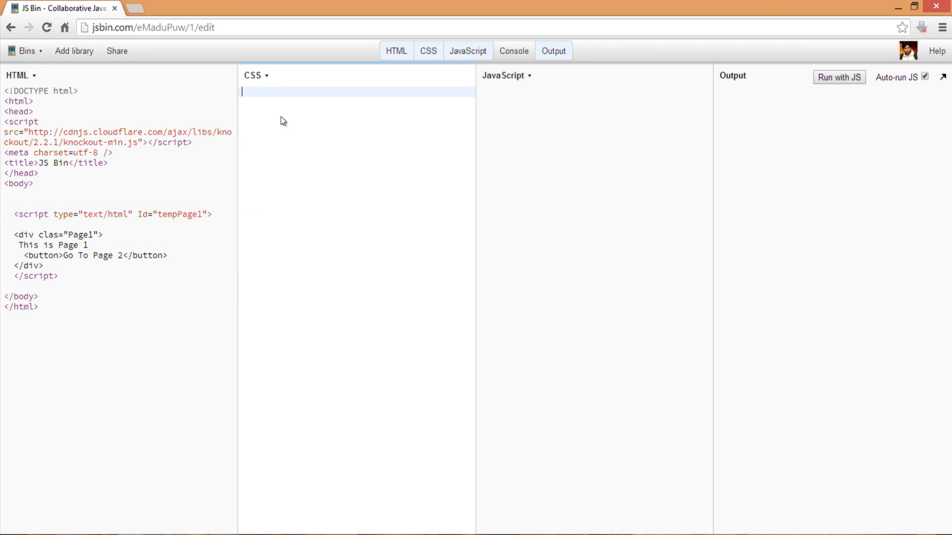
type(".Page")
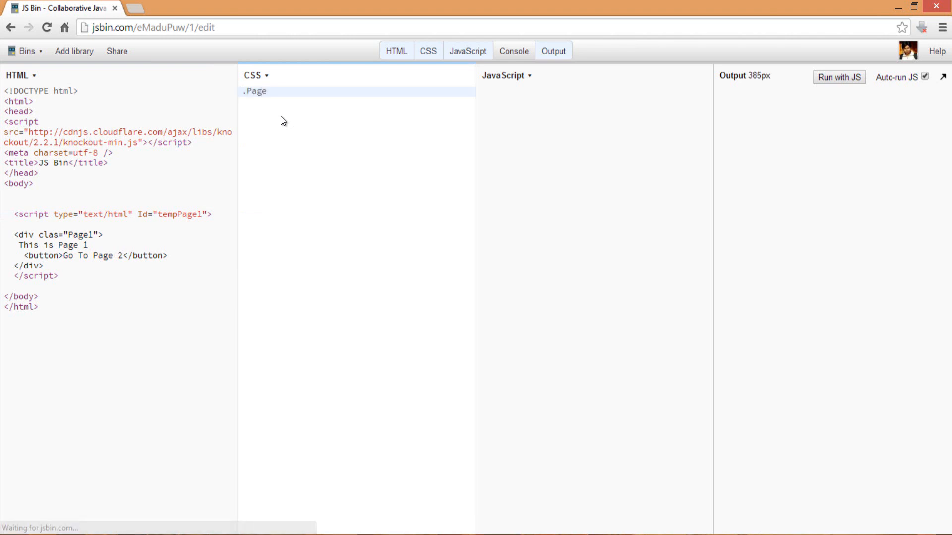
type("1{")
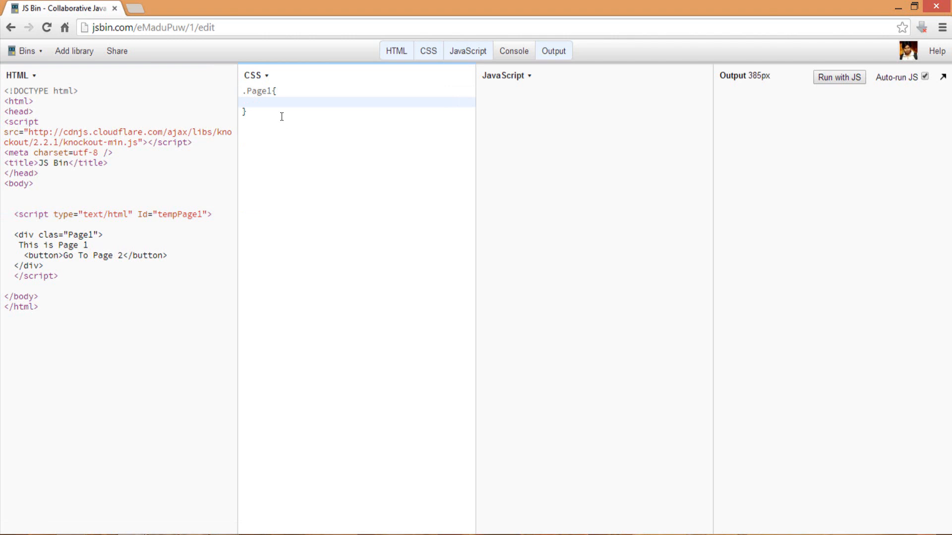
type("background")
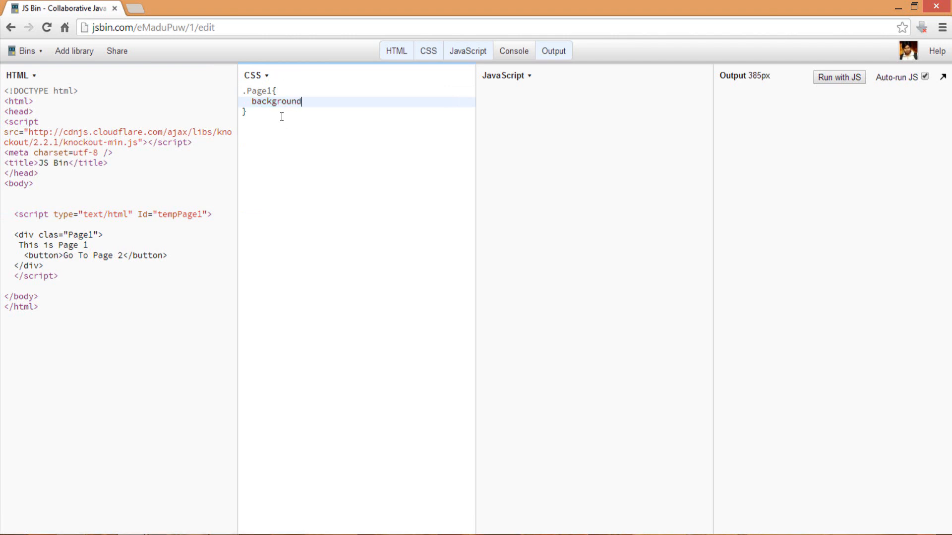
type(": red;")
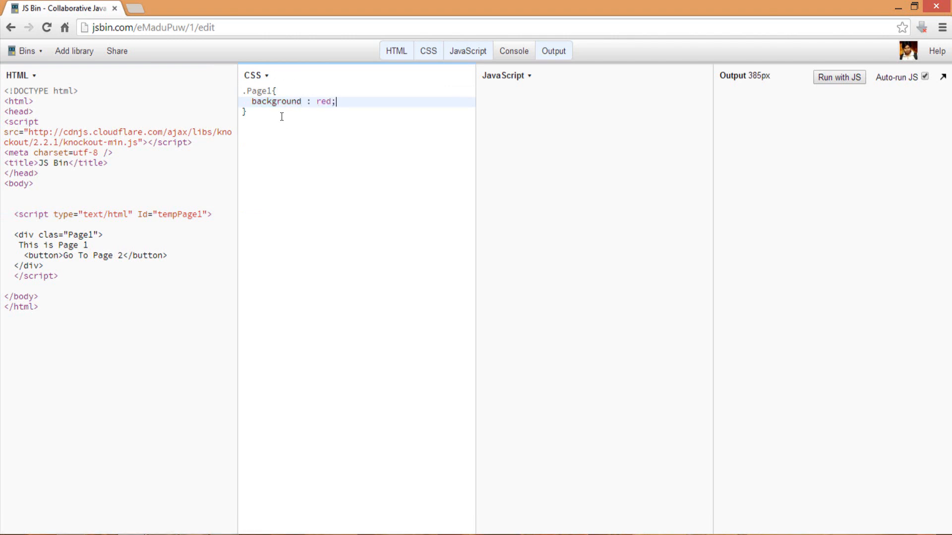
type("width")
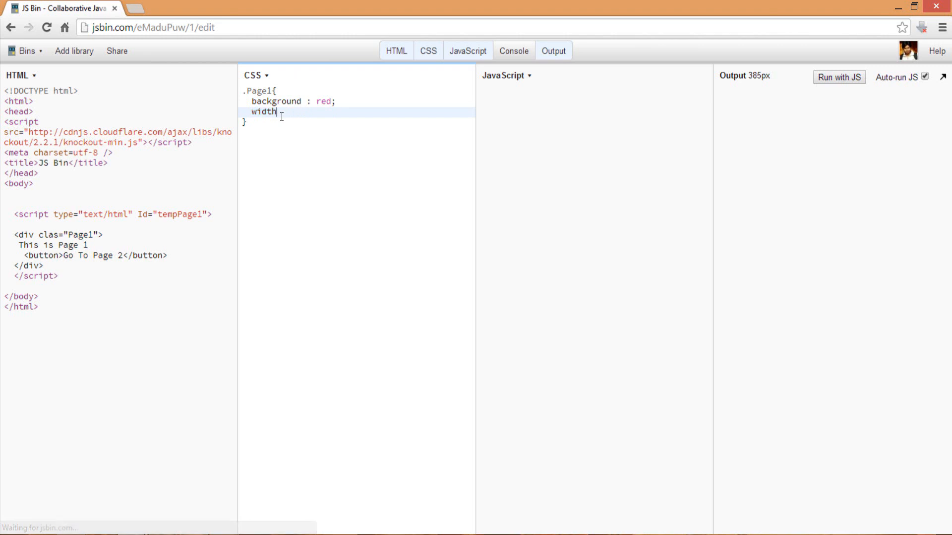
type(": 200px")
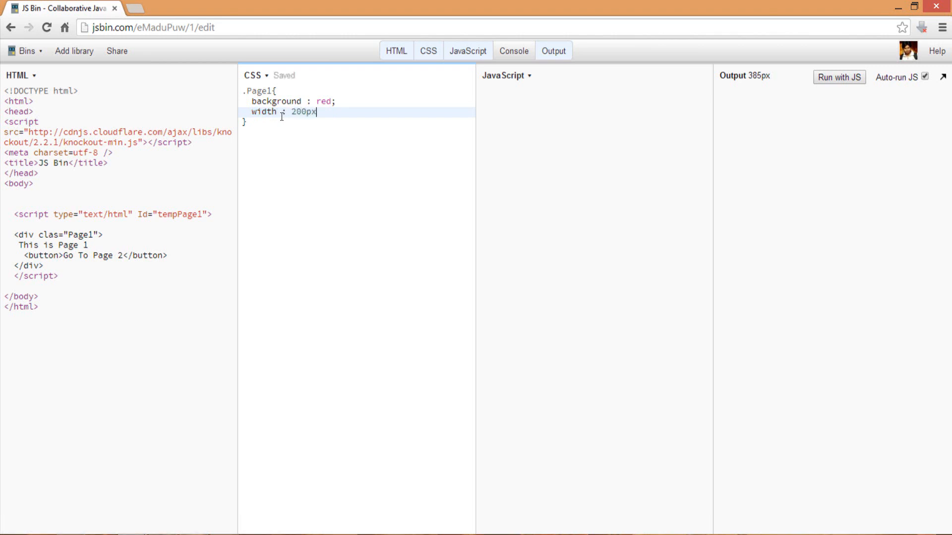
type(";")
type("height : 200")
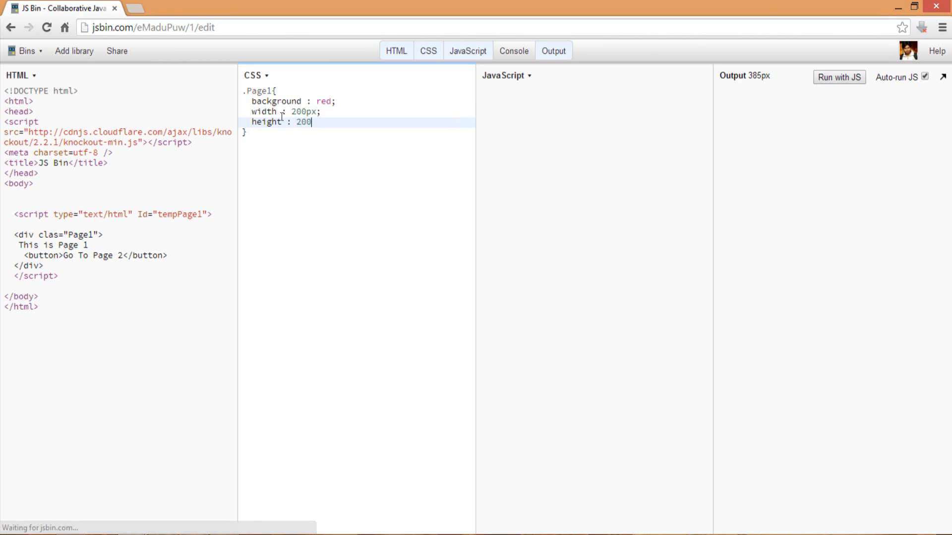
type("px;")
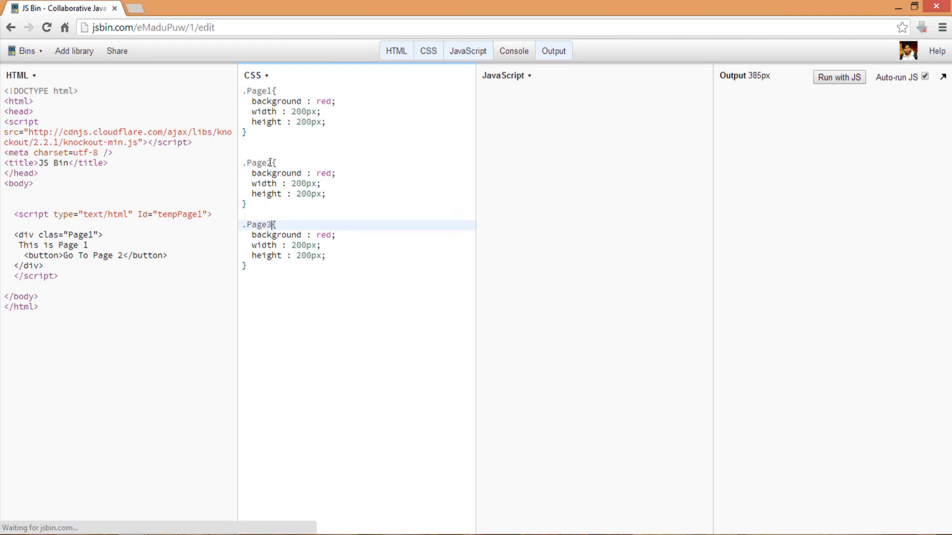
Change the Page2 background to blue and the Page3 background to green
double_click(323, 172)
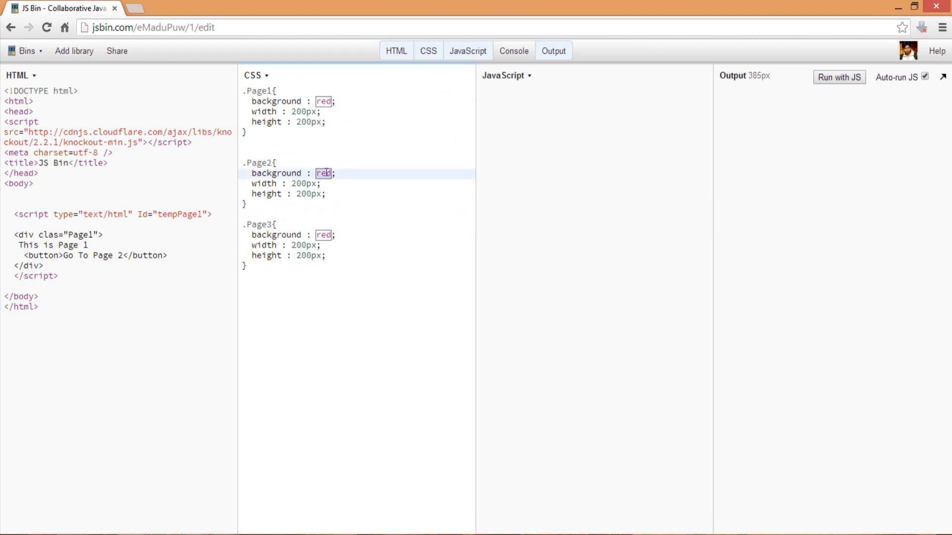
type("blue")
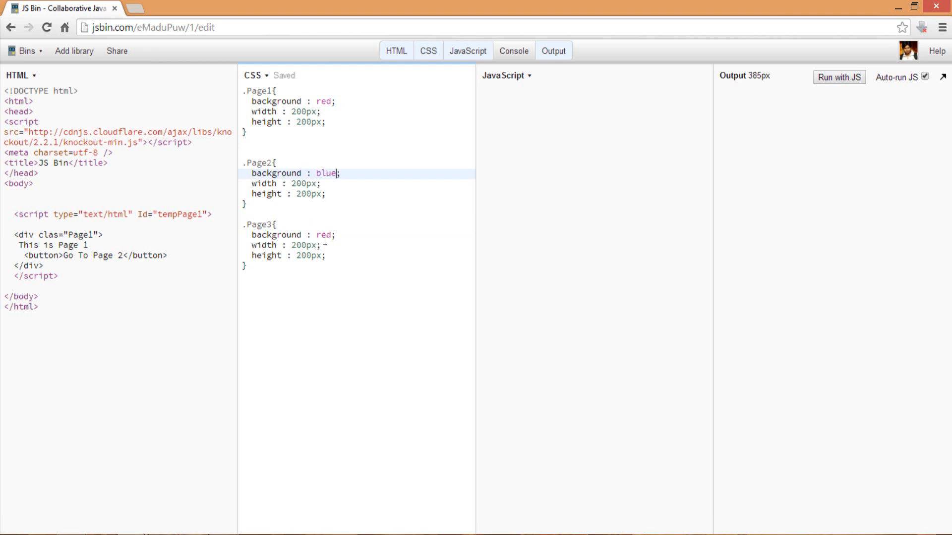
double_click(322, 234)
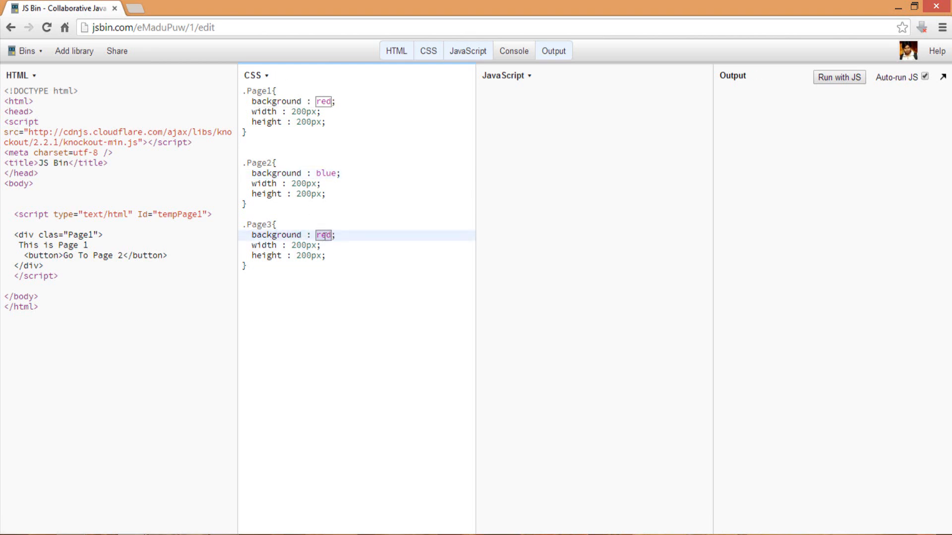
type("green")
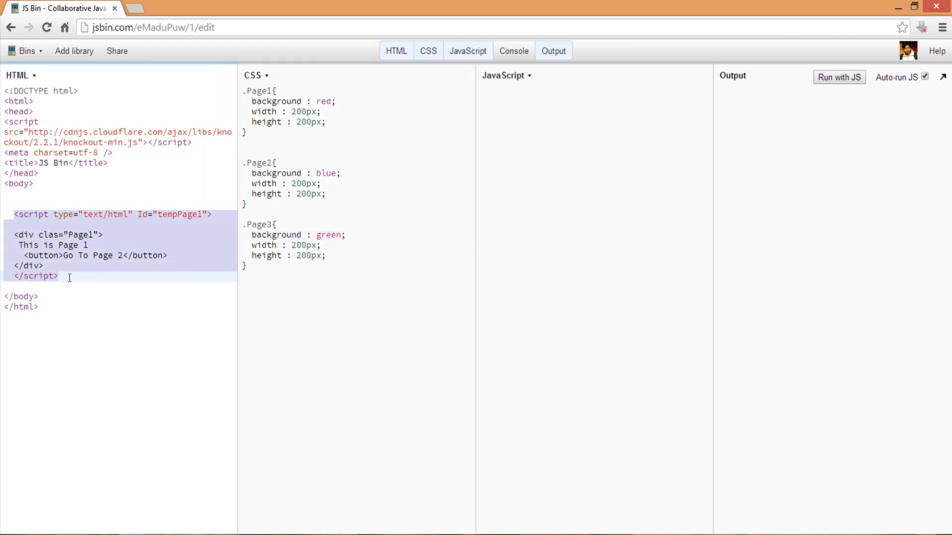
Paste a copy of the template and renumber it as tempPage2 with Page2 values
key("ctrl+v")
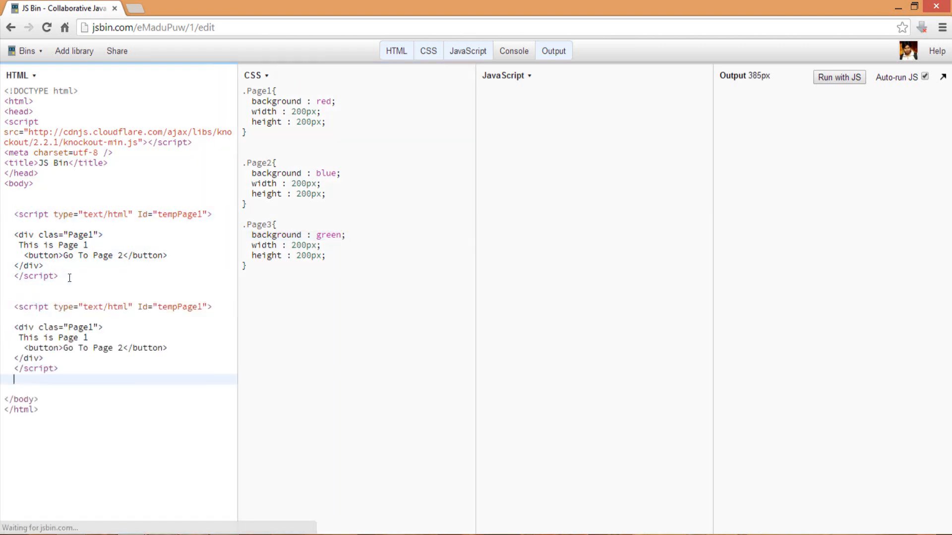
type("<script type=\"text/html\" Id=\"tempPage1\">")
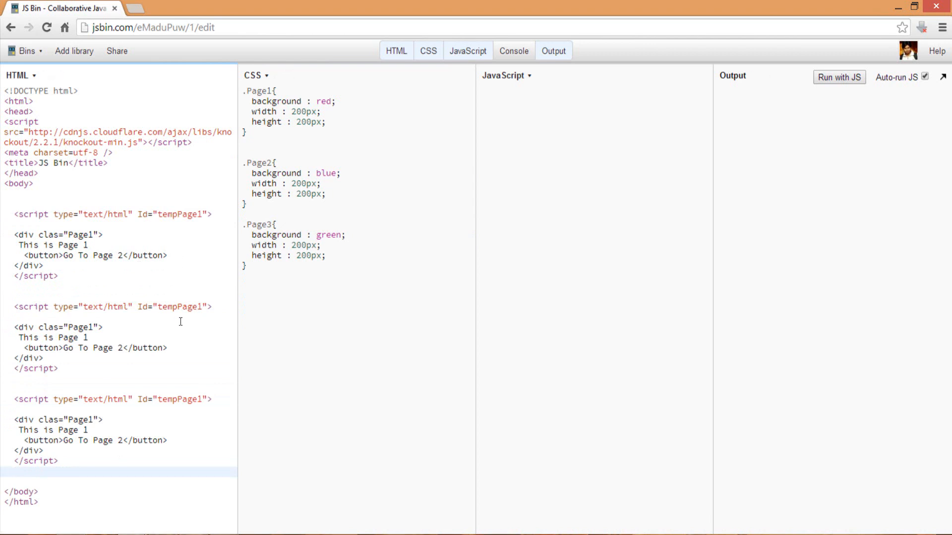
left_click(200, 306)
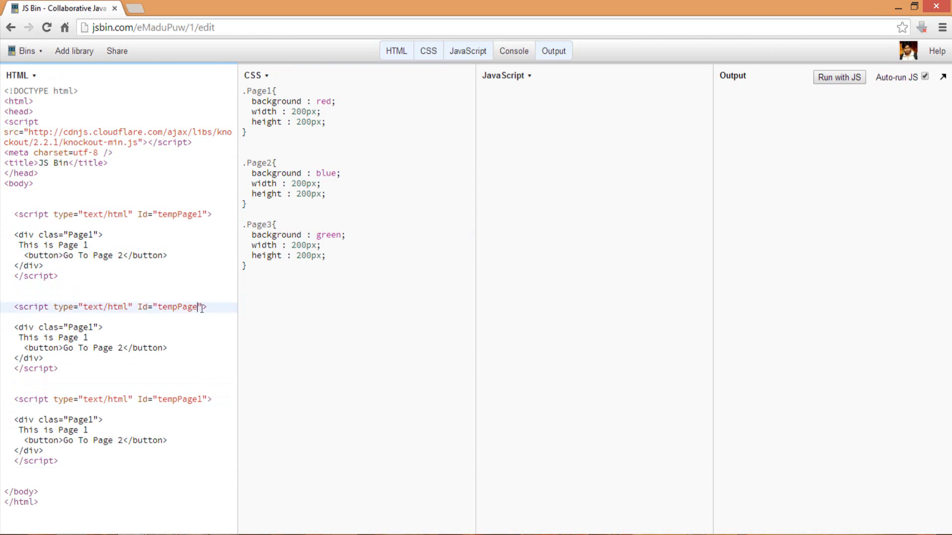
type("2")
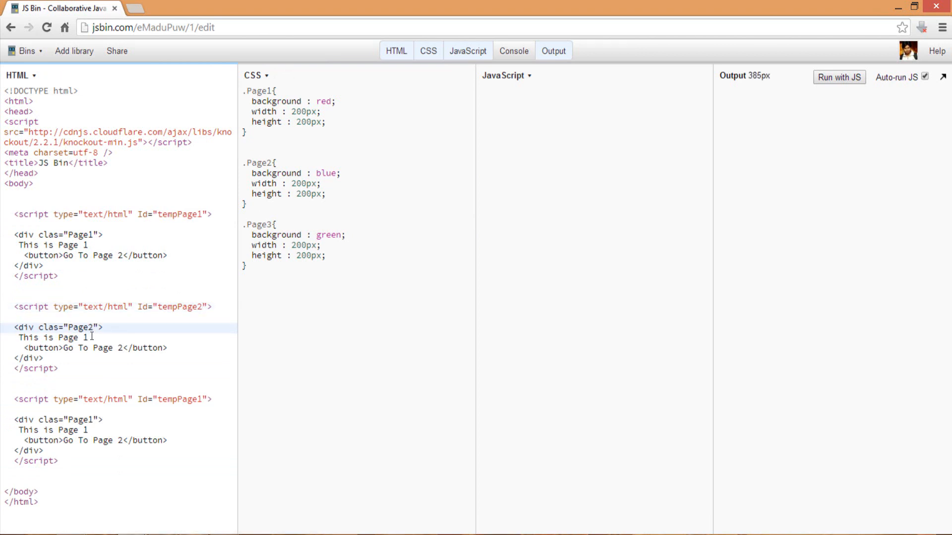
type("2")
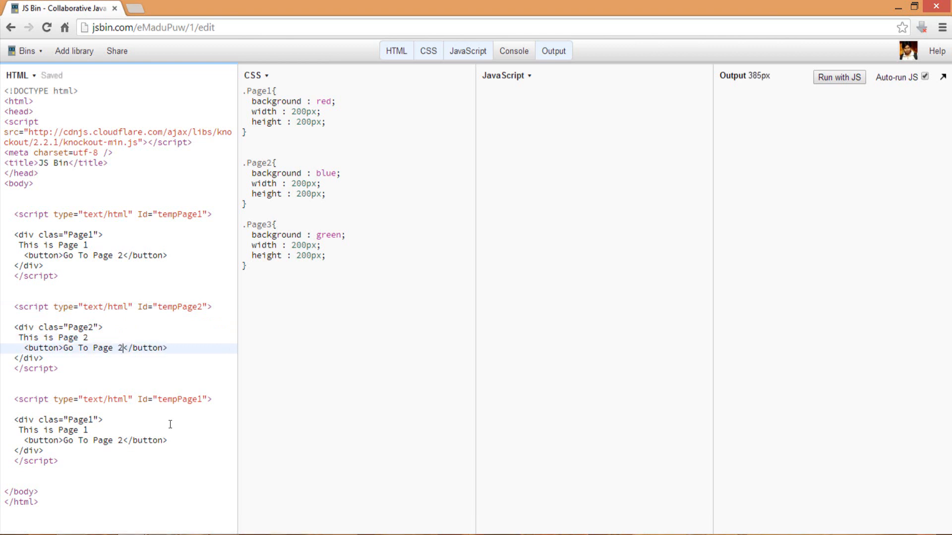
Renumber the third template as tempPage3 showing Page 3
type("3")
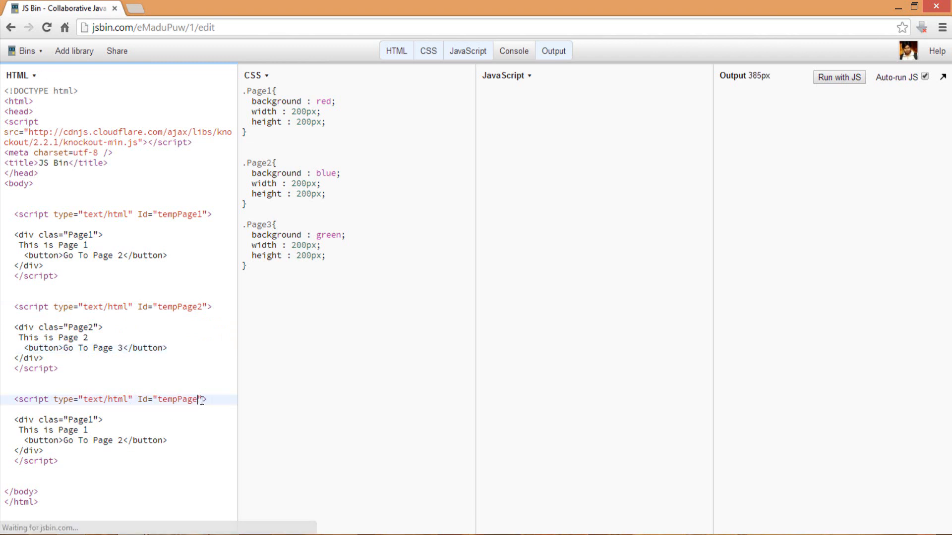
type("3")
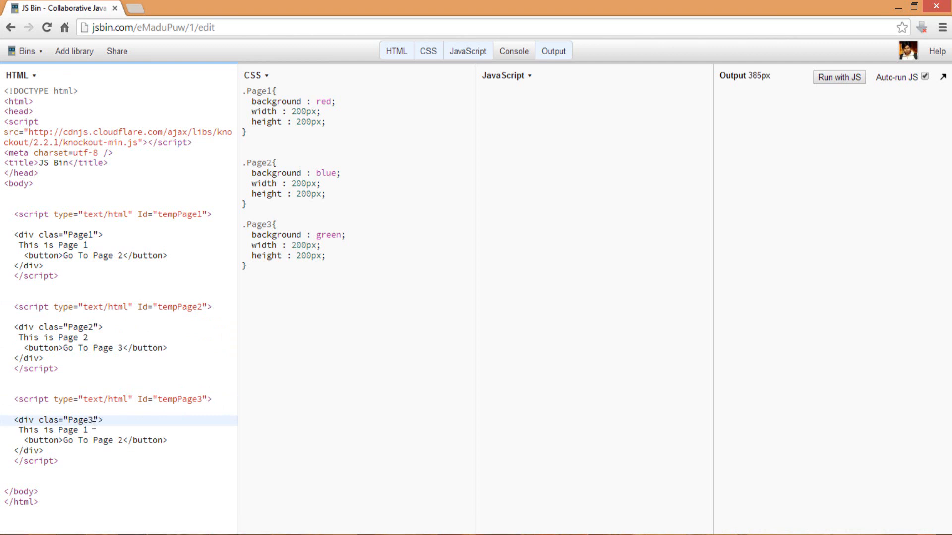
type("3")
left_click(92, 440)
type("1")
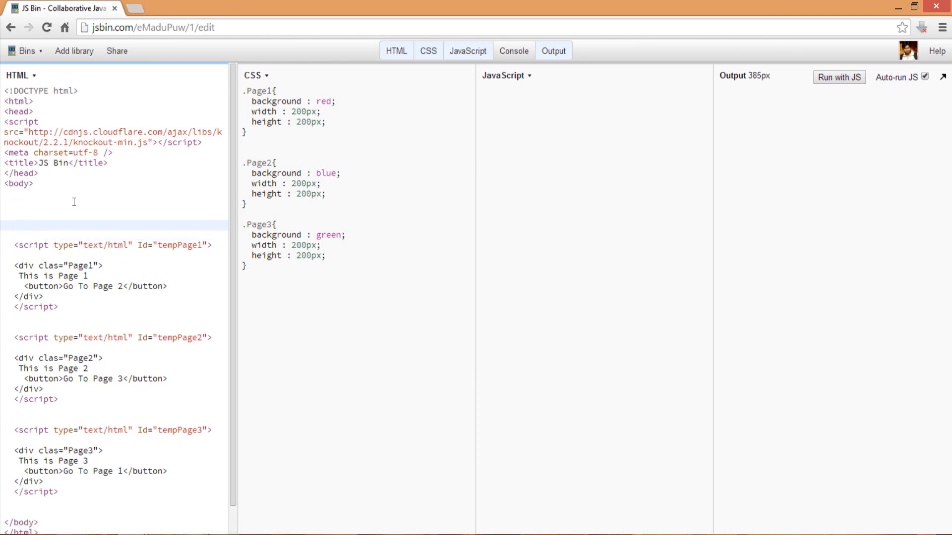
Start a div with data-bind visible: Page == "Page1"
type("<div")
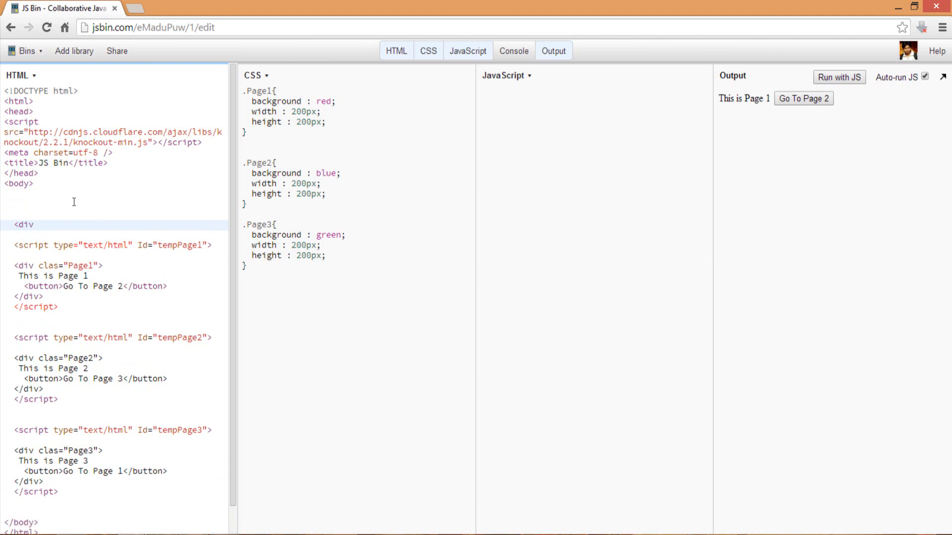
type("data-")
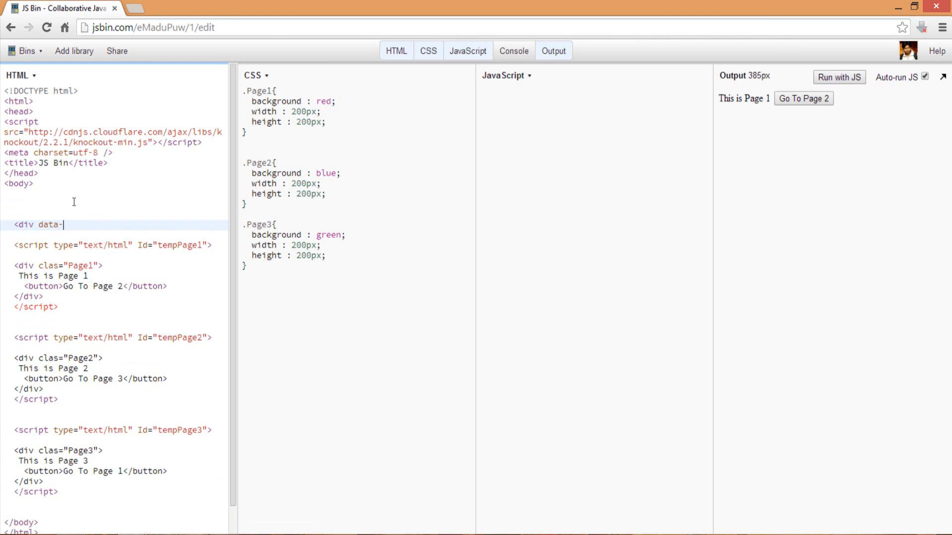
type("bind")
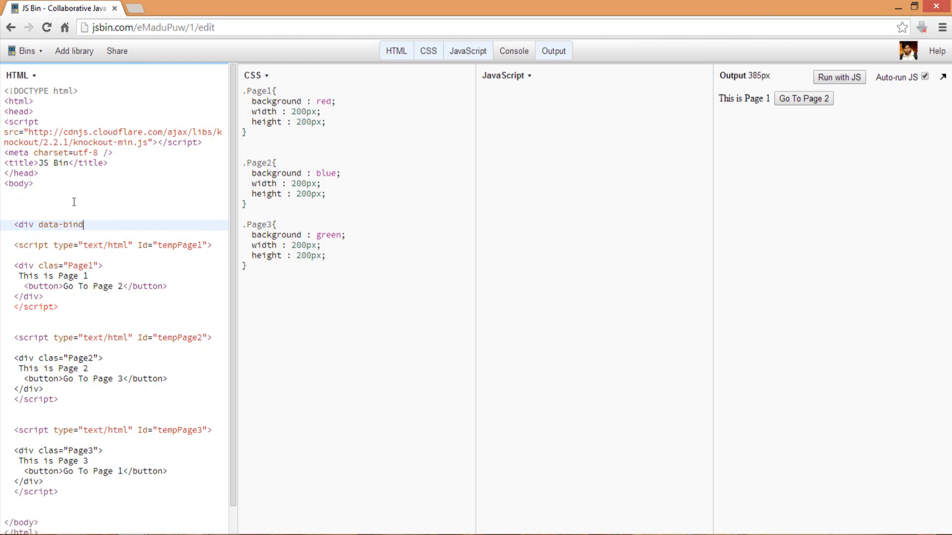
type("=\"v")
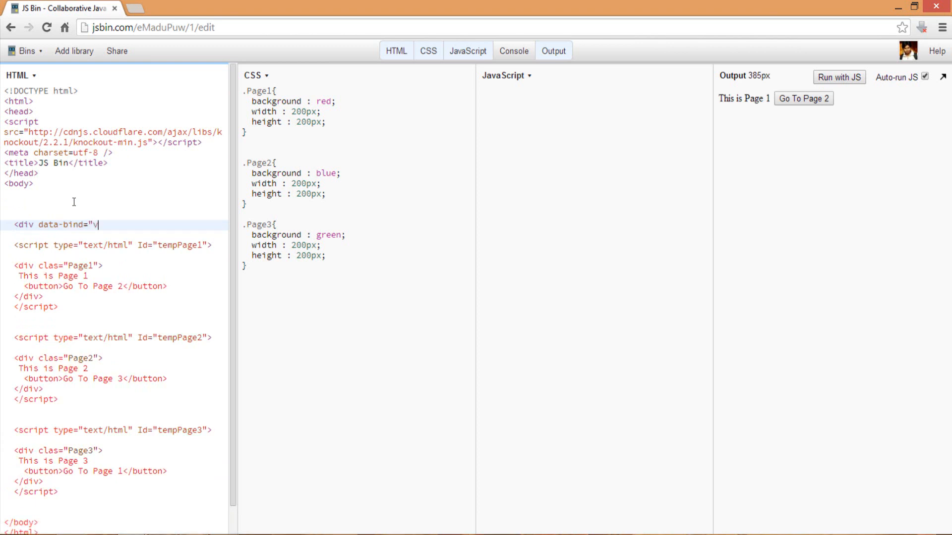
type("isible:")
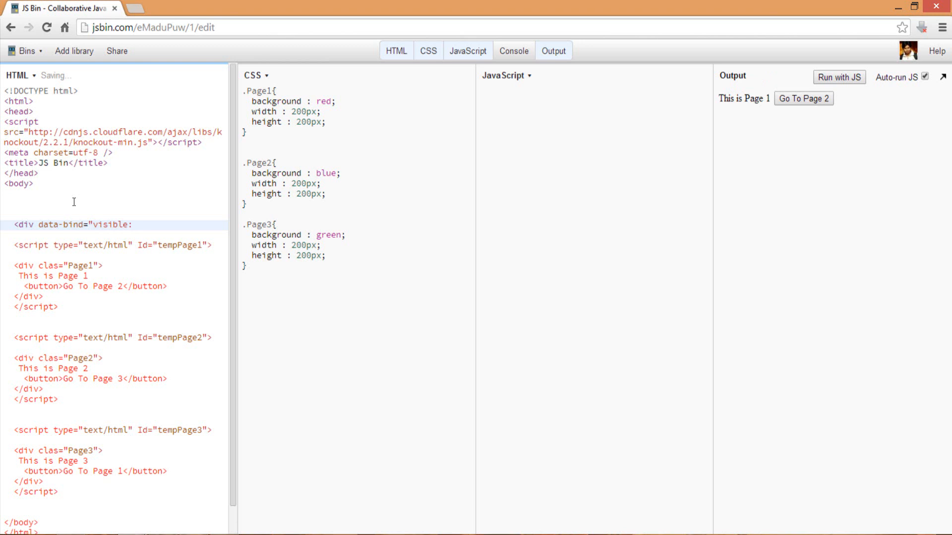
type("Page")
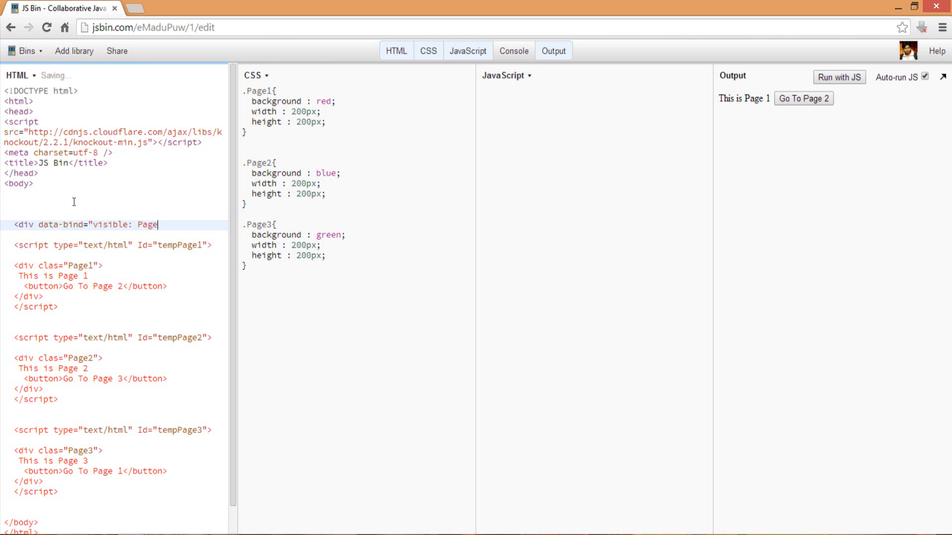
type("==")
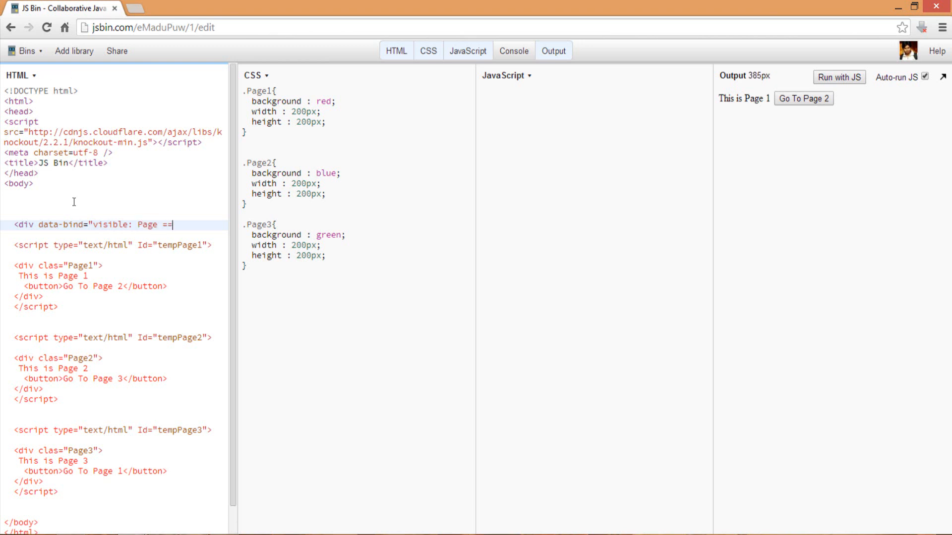
type("\"P")
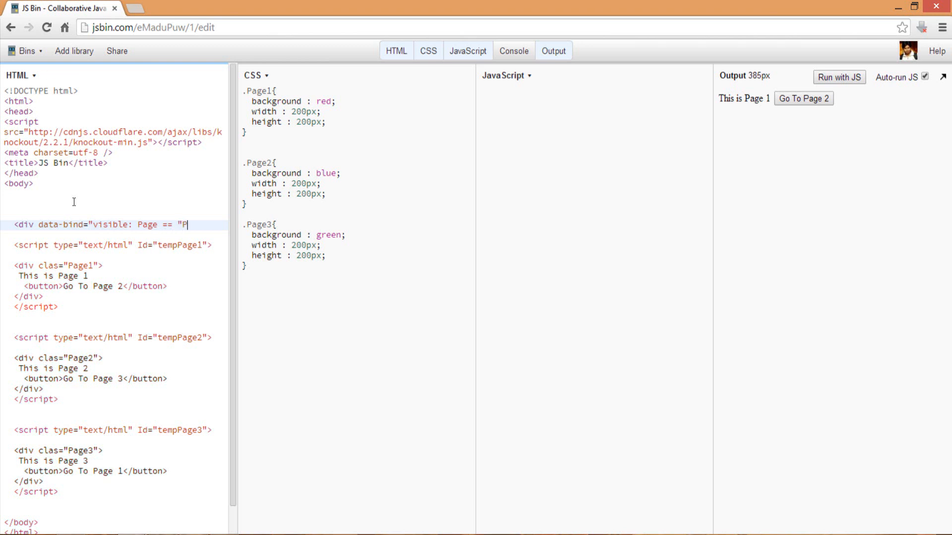
type("age1\"")
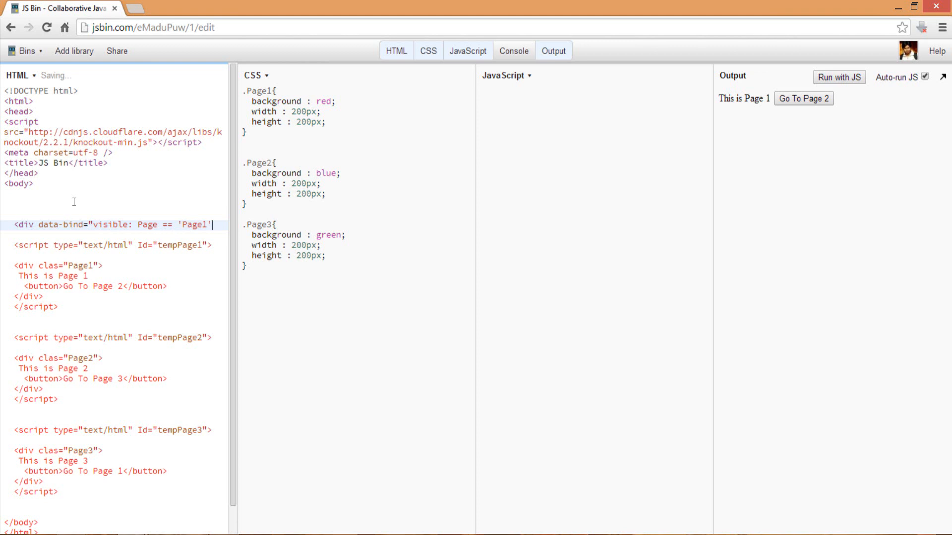
Add the template: {name: 'tempPage1'} binding and close the div
type(", template")
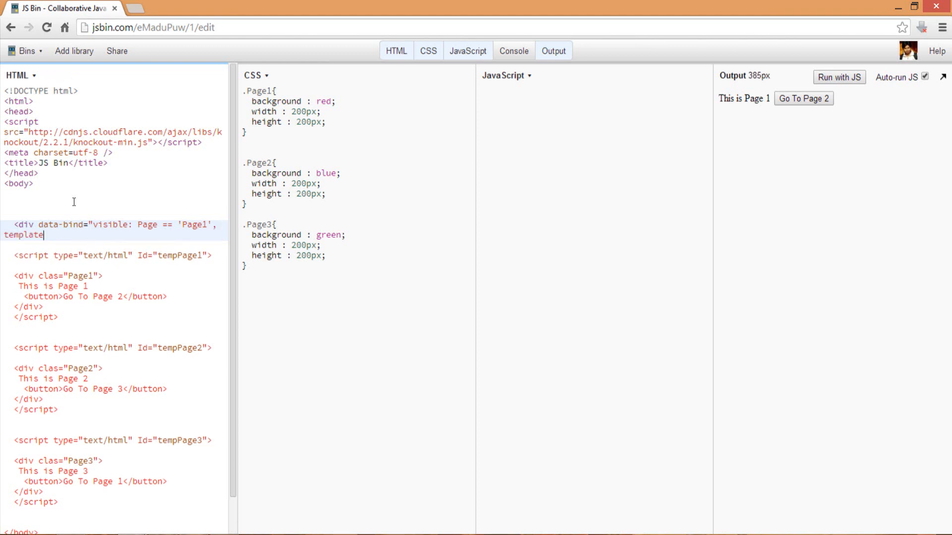
type(":")
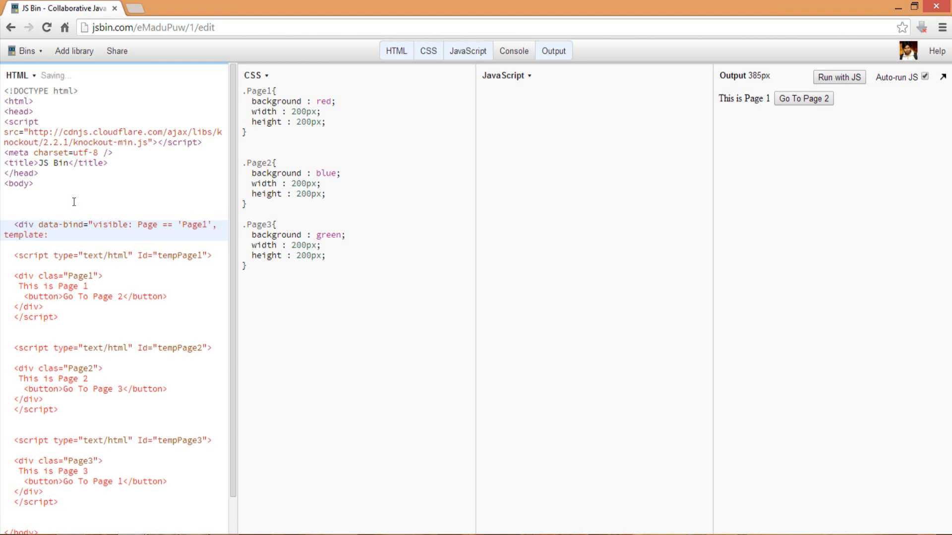
type("{name: '")
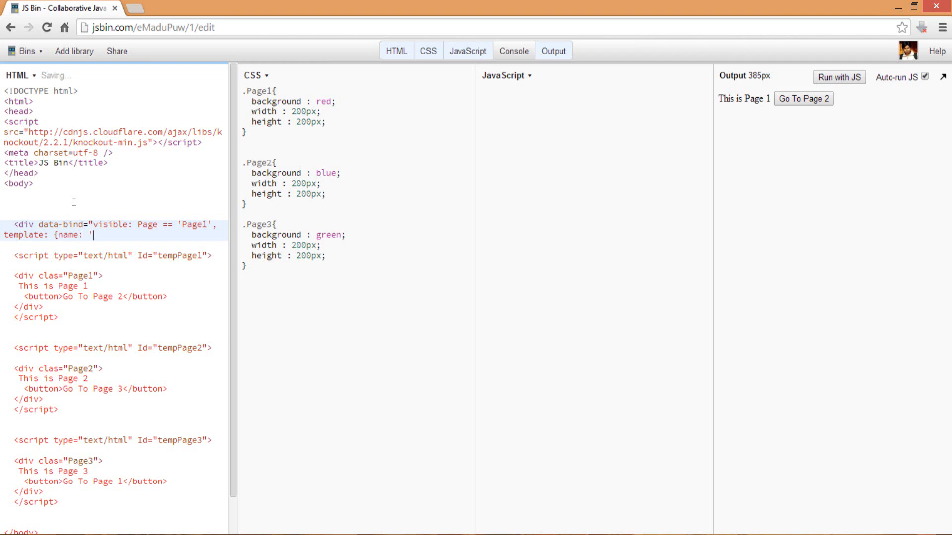
type("tempPage1")
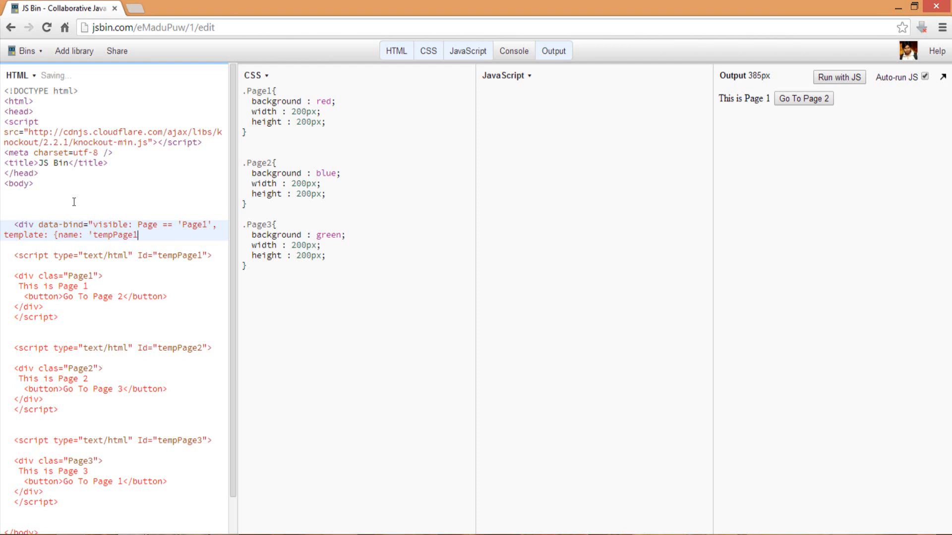
type("}")
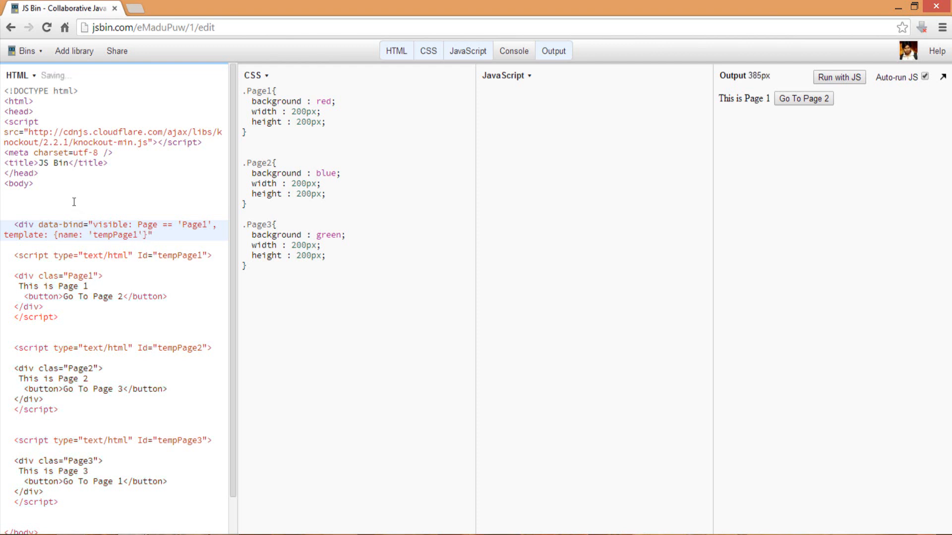
type("></div>")
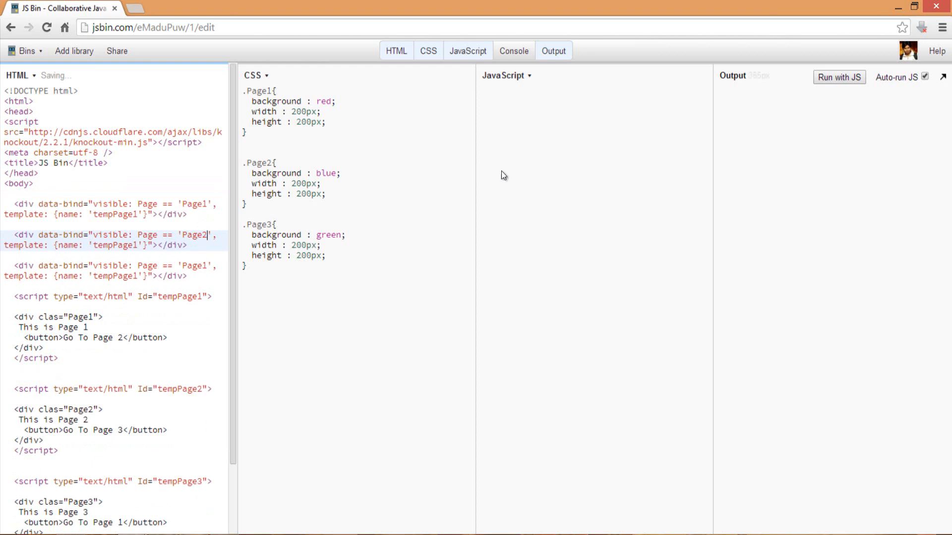
mouse_move(541, 106)
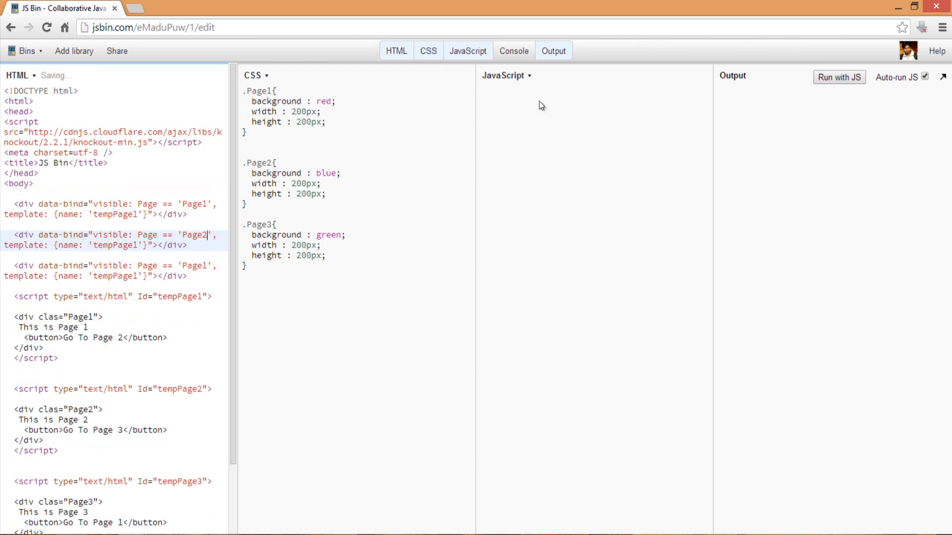
mouse_move(208, 270)
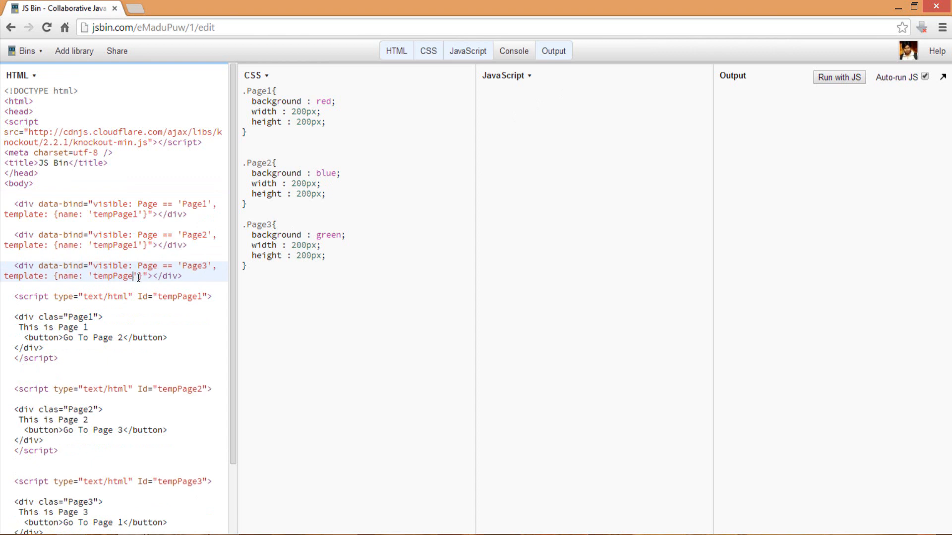
Set the third container div to check Page3 and use tempPage3
type("3")
left_click(113, 240)
type("2")
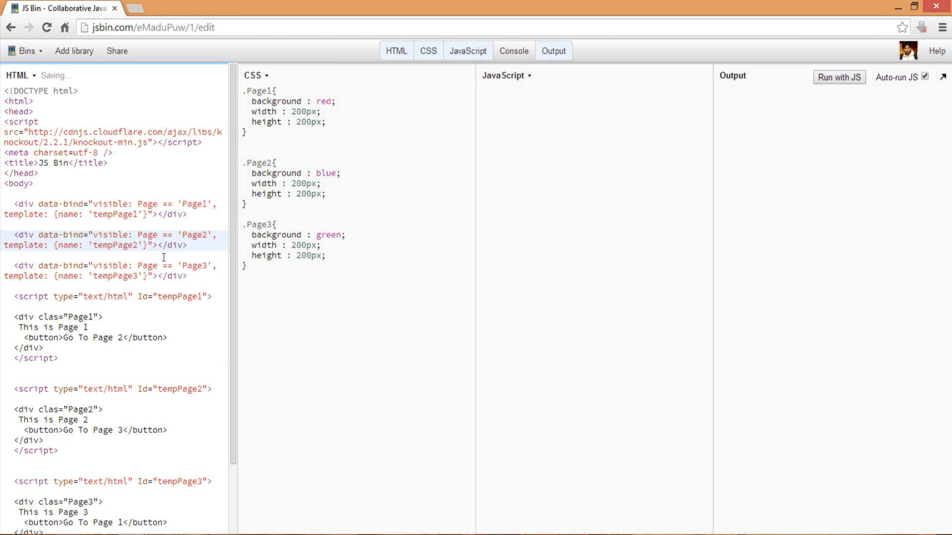
mouse_move(561, 115)
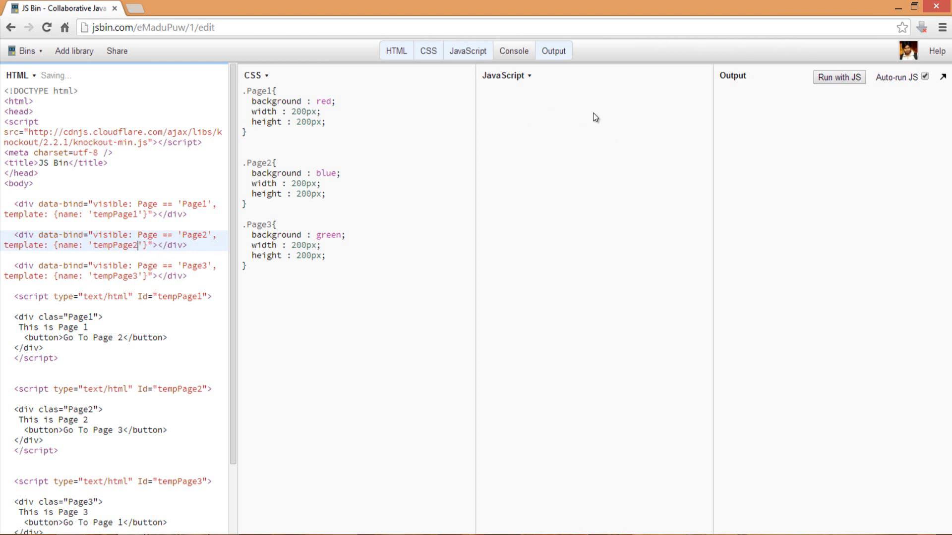
mouse_move(585, 130)
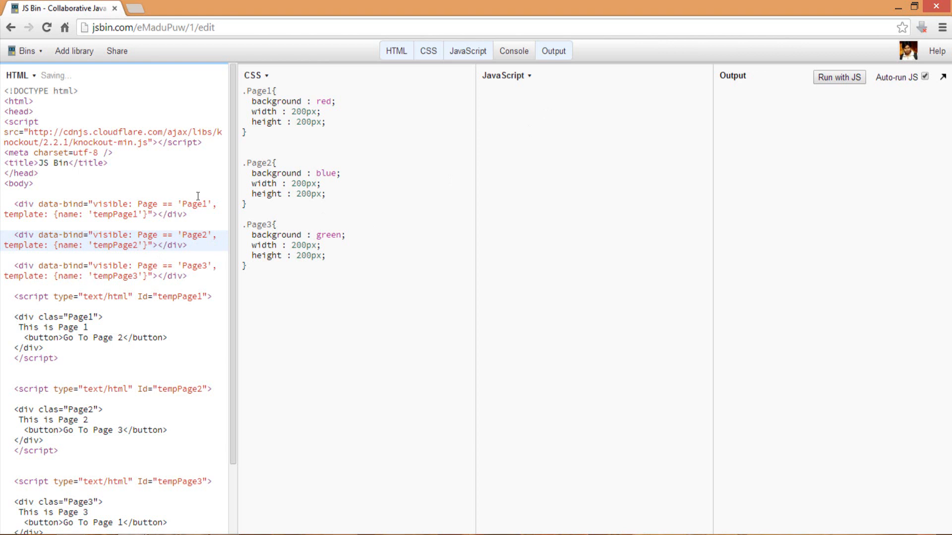
mouse_move(190, 200)
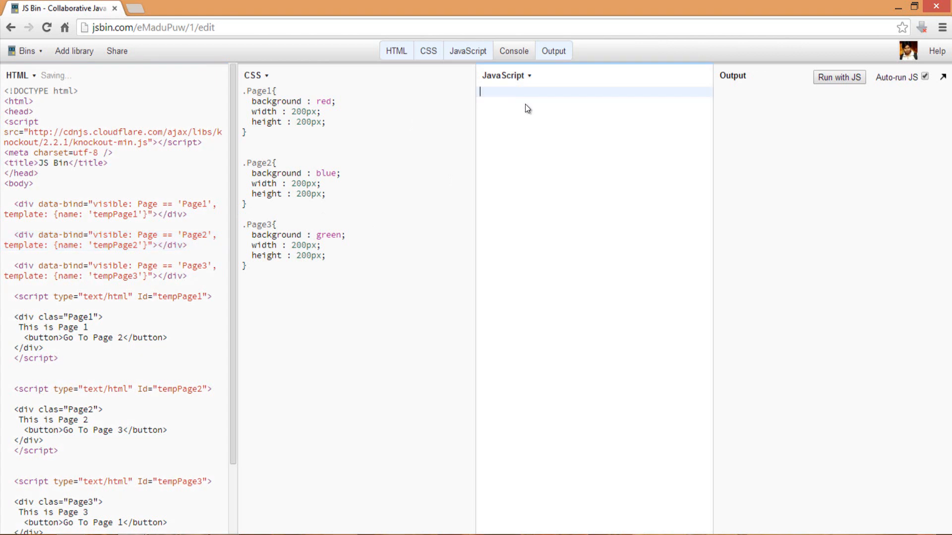
Declare var vm = function() { } as the view model
type("var ve")
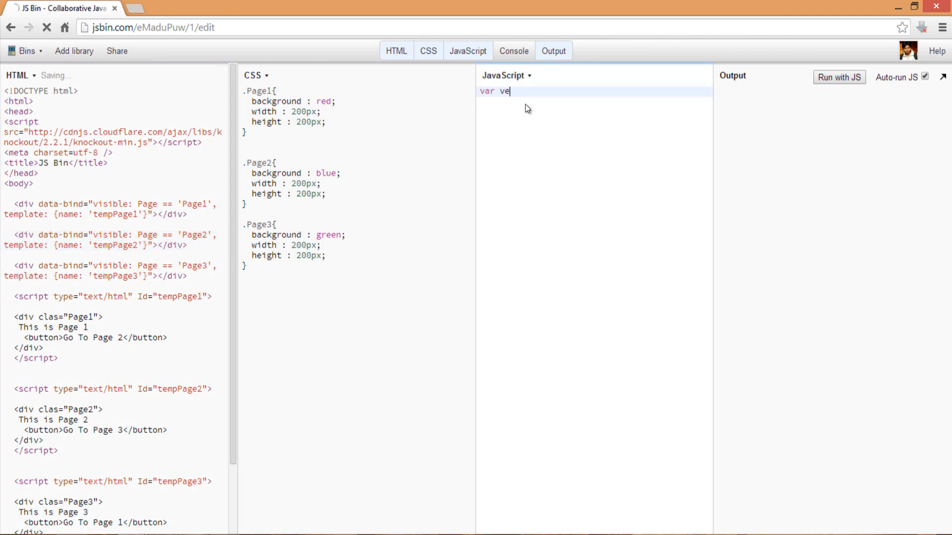
type("m = fu")
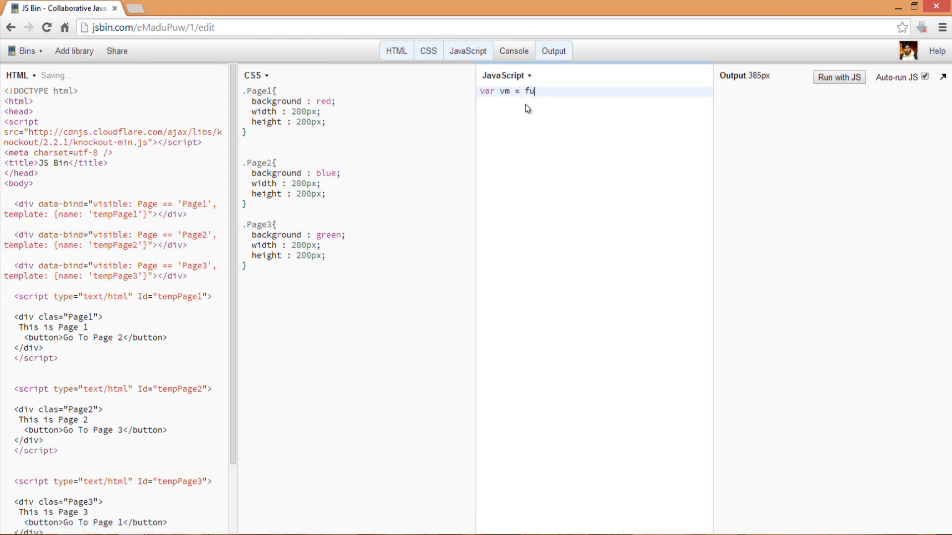
type("nction()")
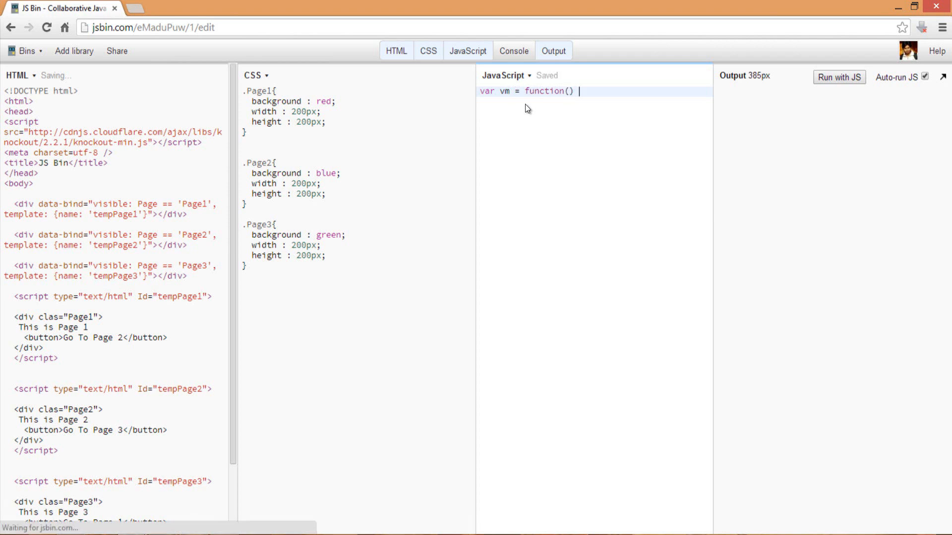
type("{")
type("};")
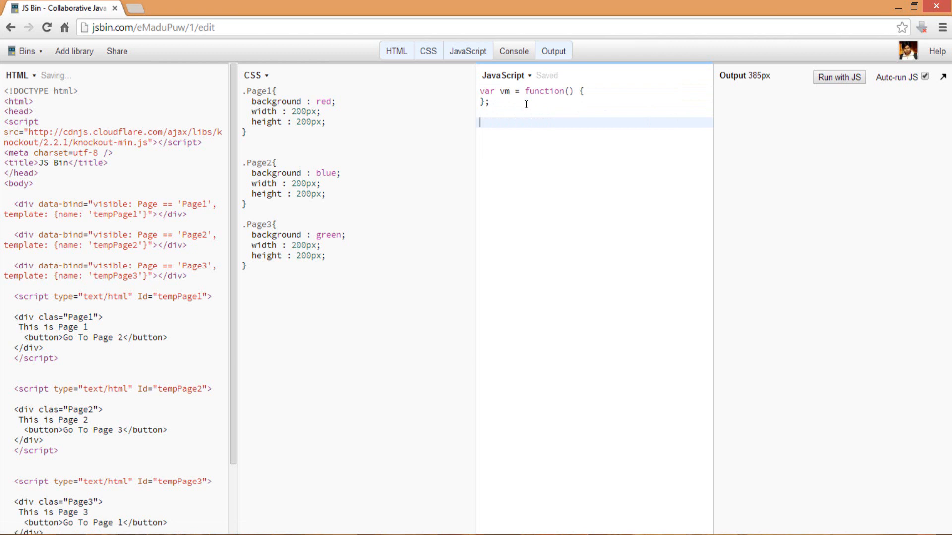
Call ko.applyBindings(new vm("Page1")) and add a defaultPage parameter to vm
type("ko.apply")
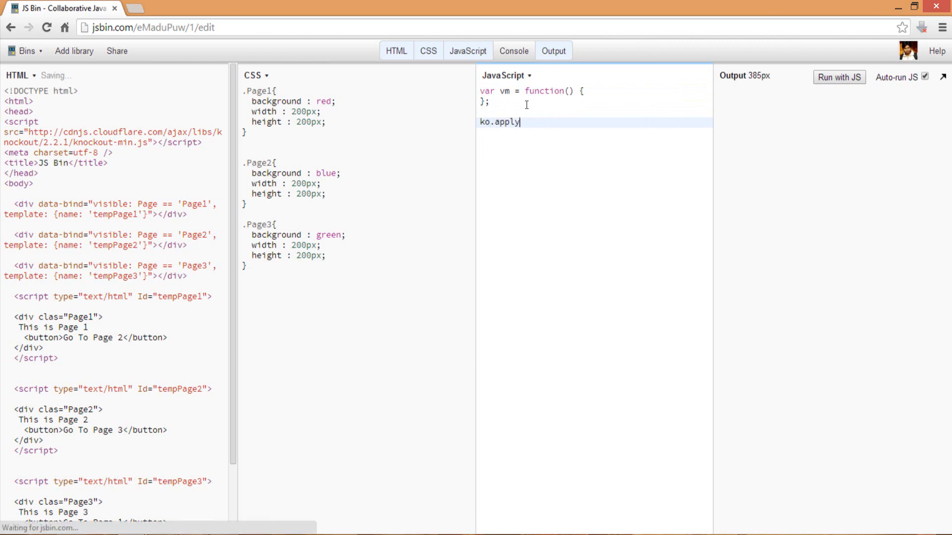
type("Bind")
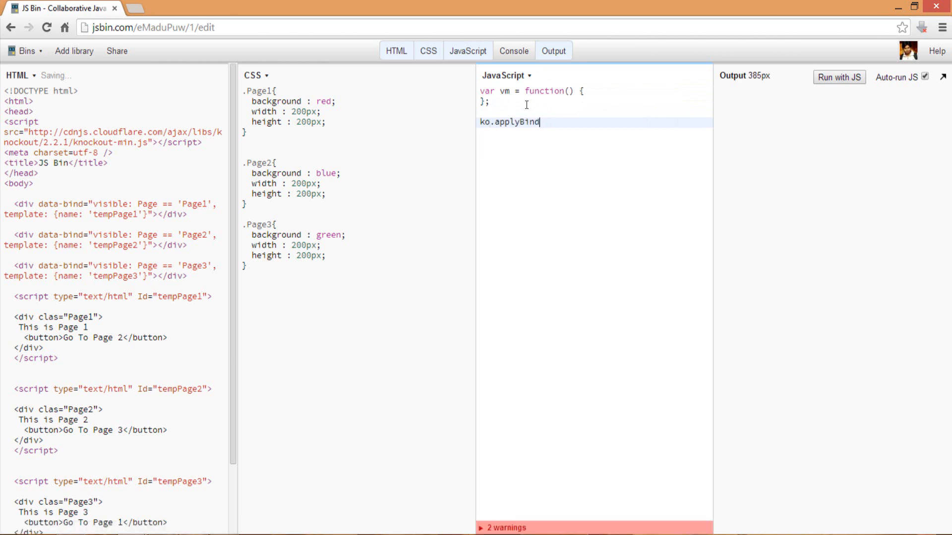
type("ings(n")
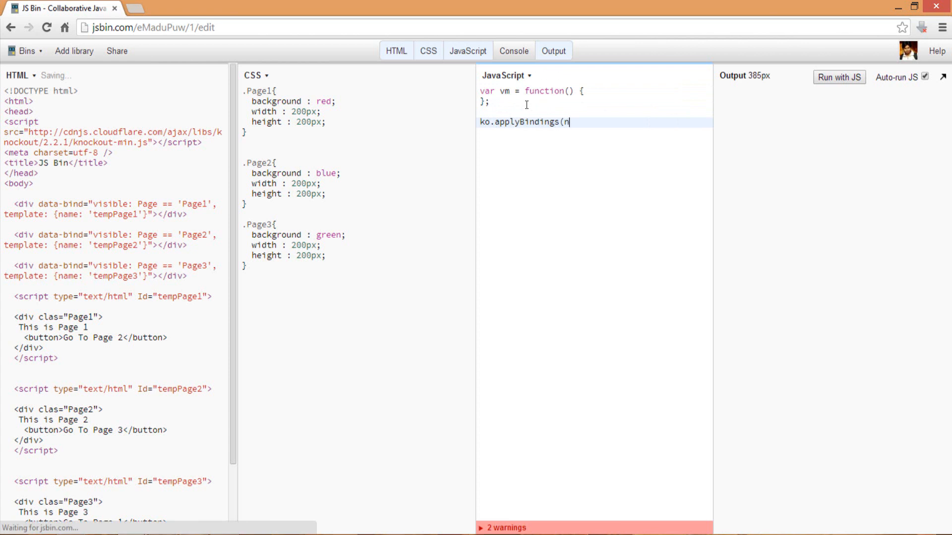
type("ew vm")
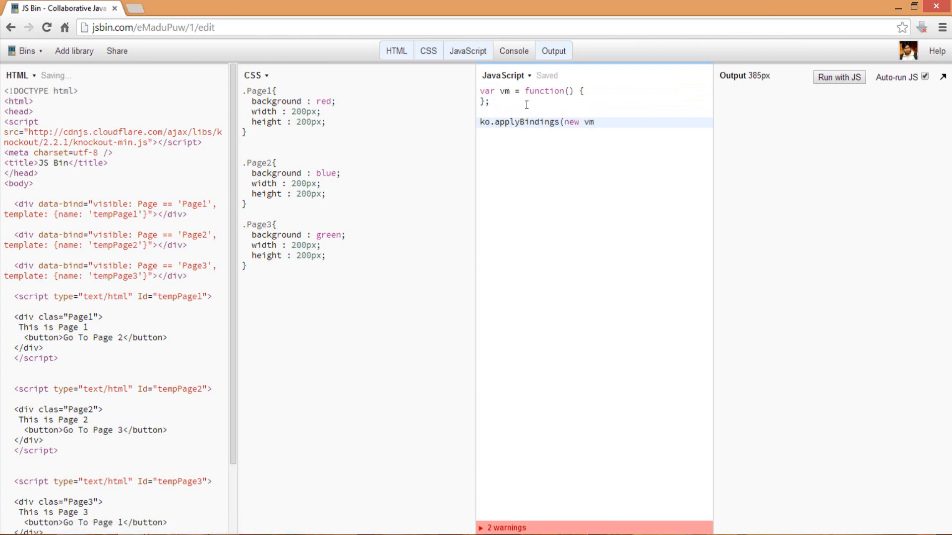
type("(")
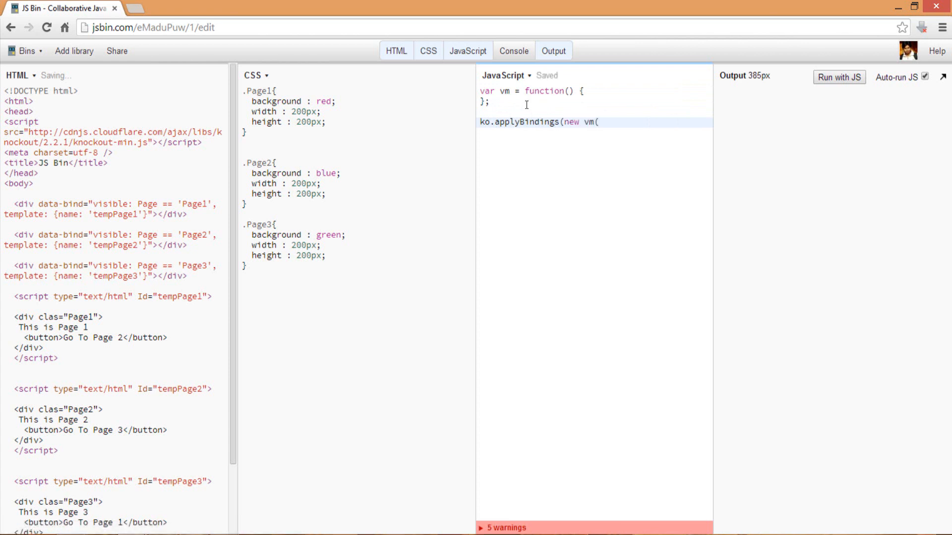
type("\"Page1\"));")
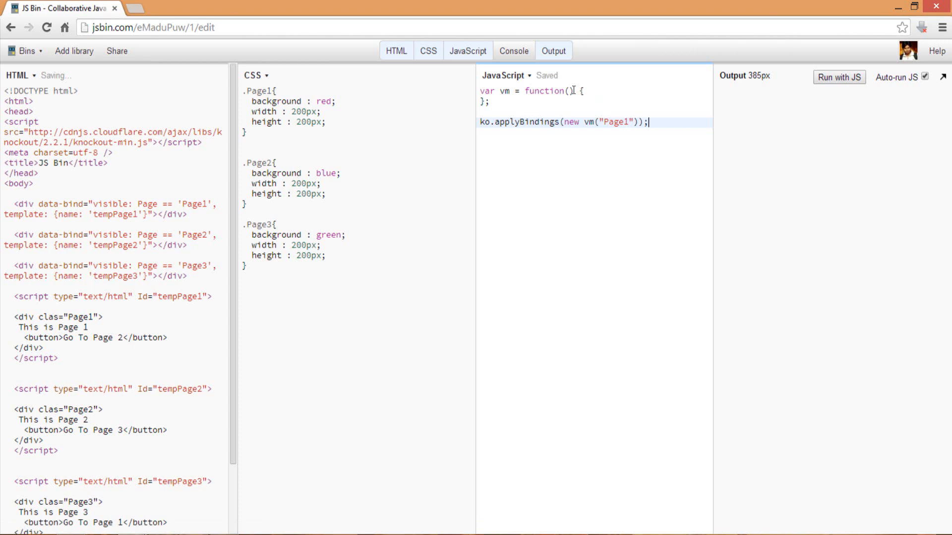
type("defaultPage")
type("this.")
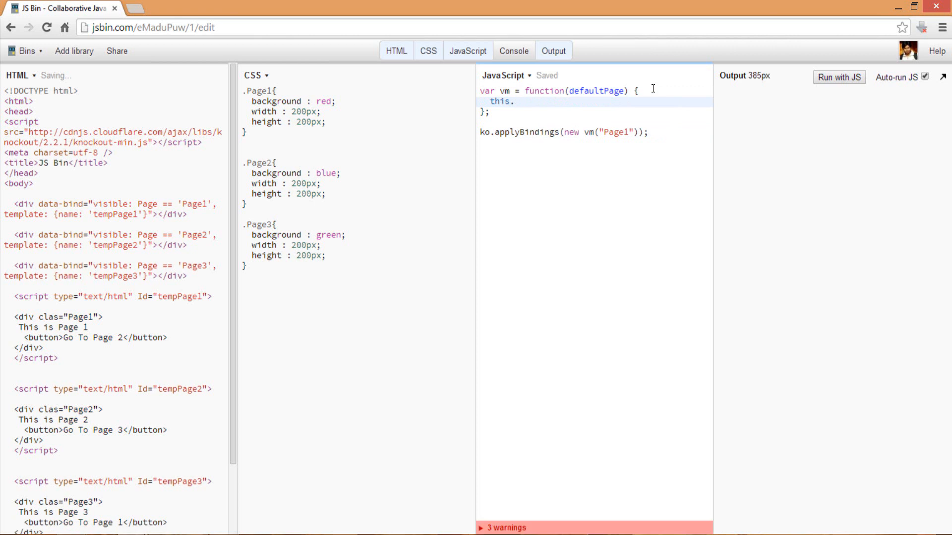
Set this.Page = ko.observable(defaultPage) inside the vm function
type("Page")
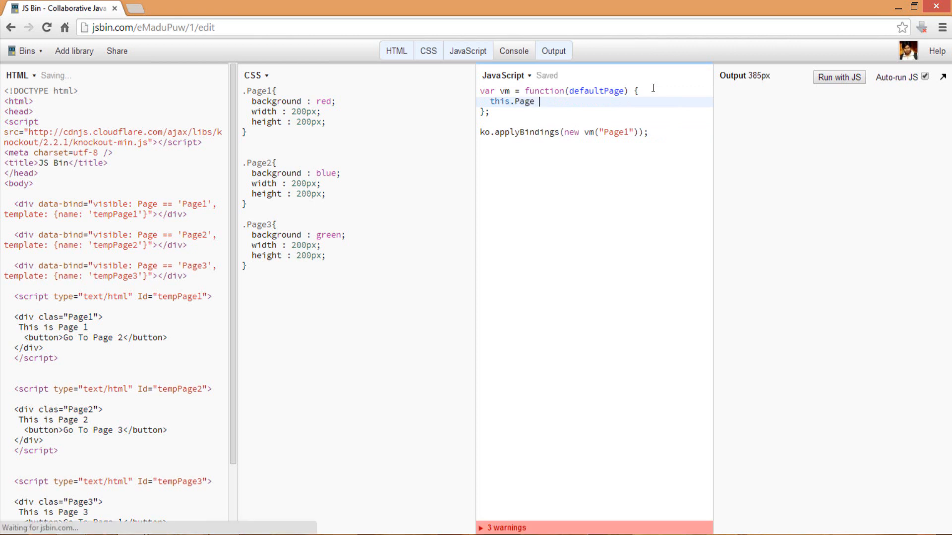
type("= ko.obser")
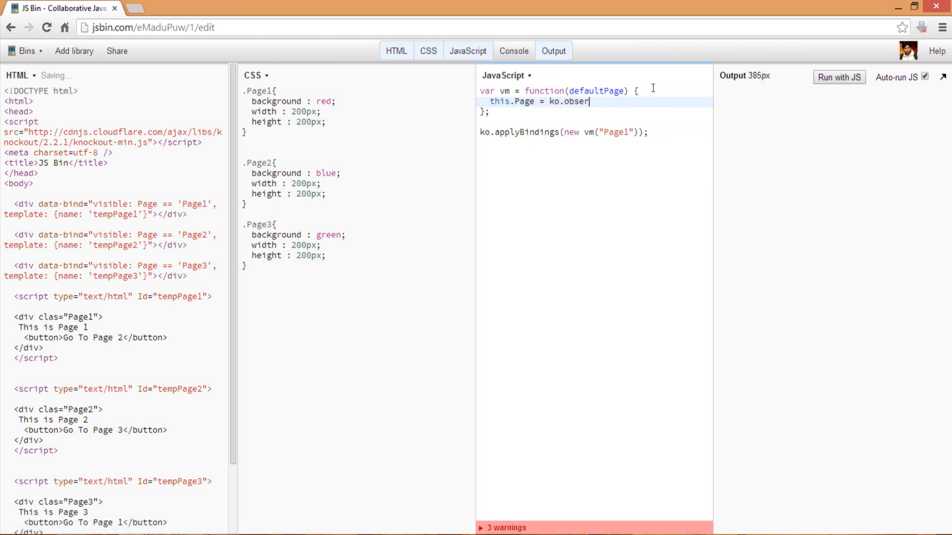
type("vable(defaultPage);")
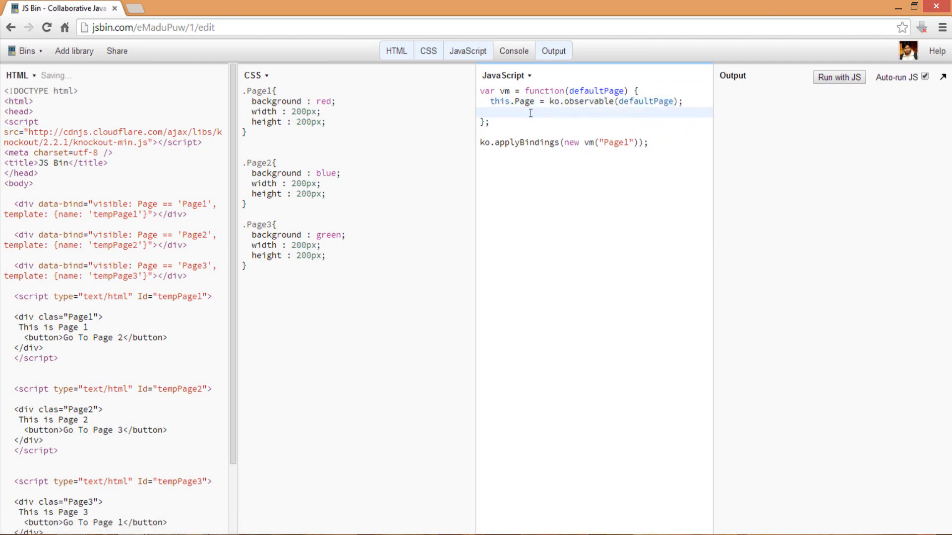
mouse_move(172, 205)
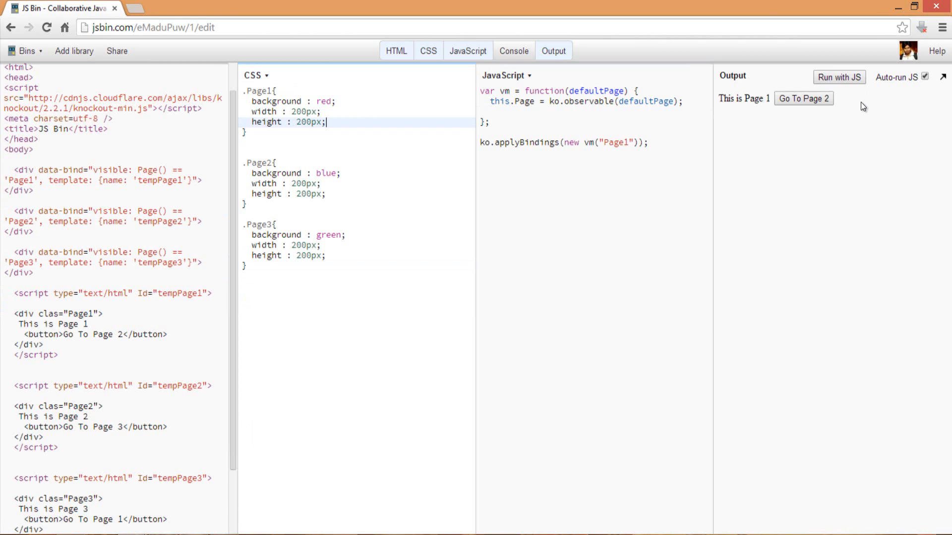
mouse_move(784, 122)
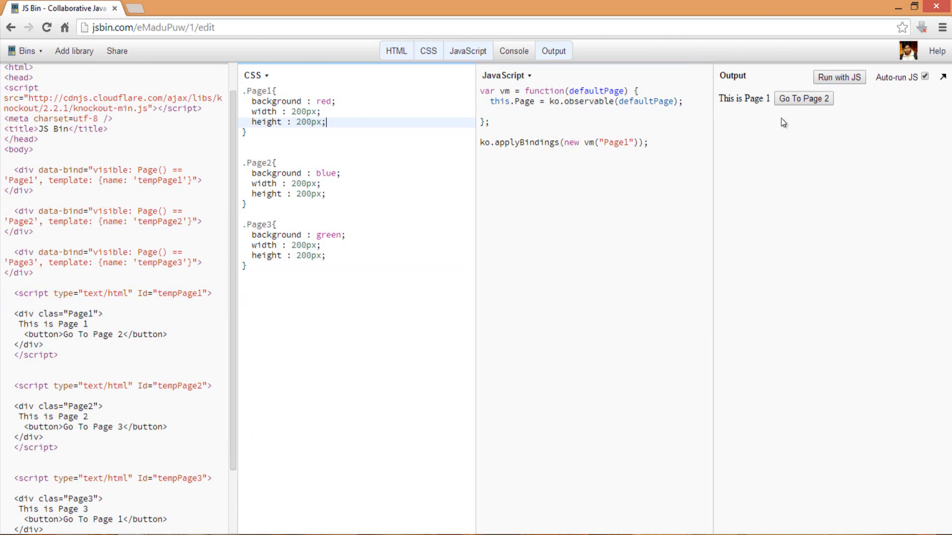
mouse_move(763, 126)
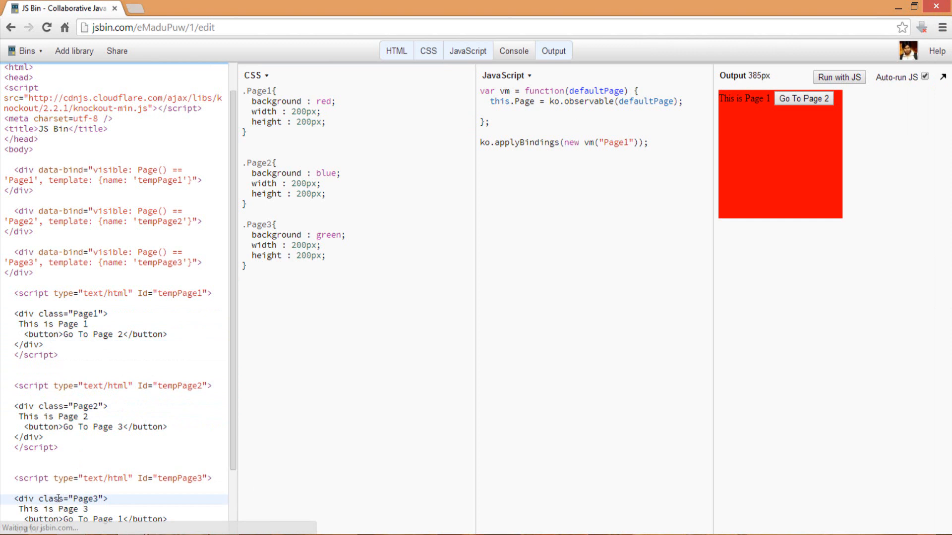
mouse_move(397, 173)
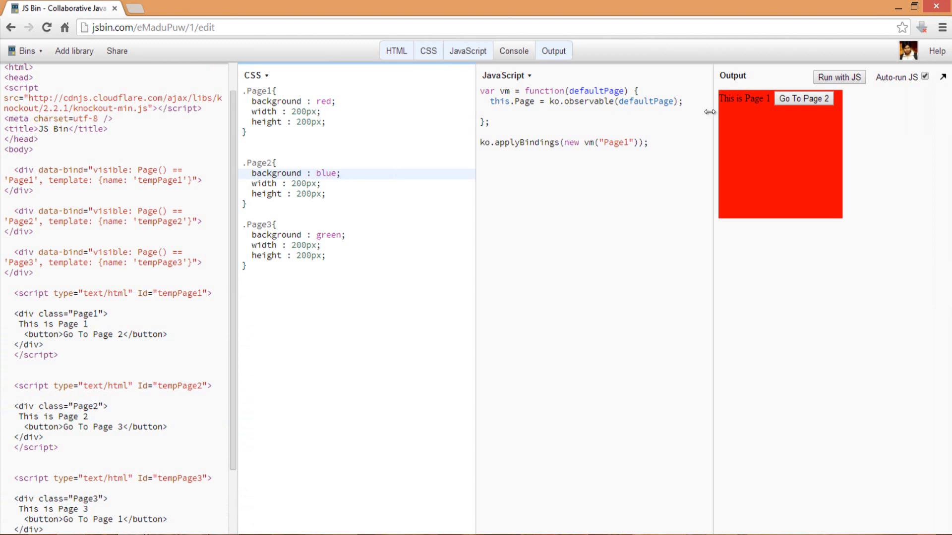
mouse_move(778, 148)
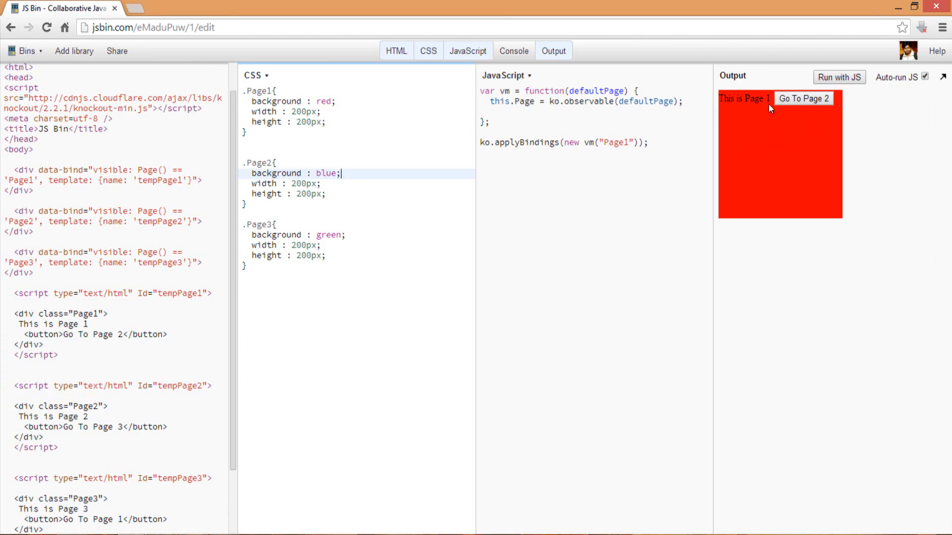
mouse_move(787, 108)
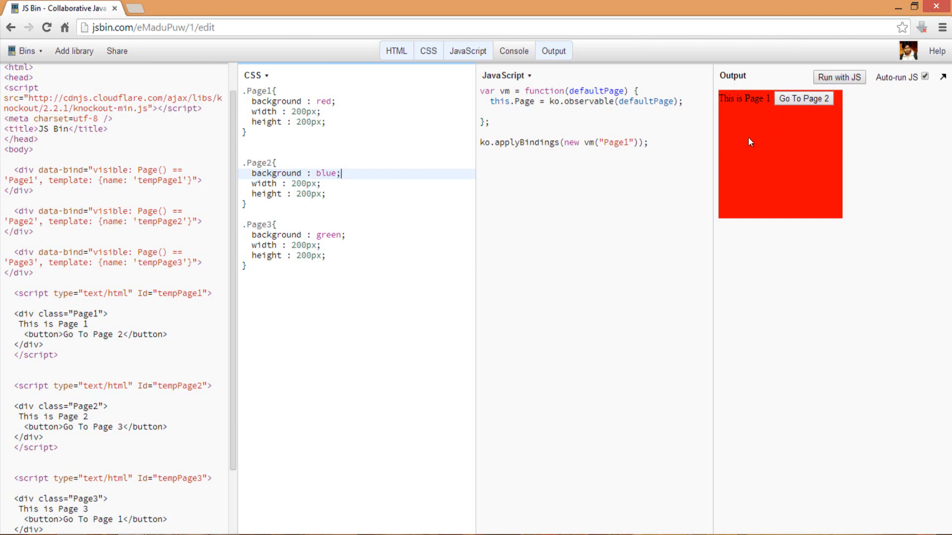
mouse_move(773, 135)
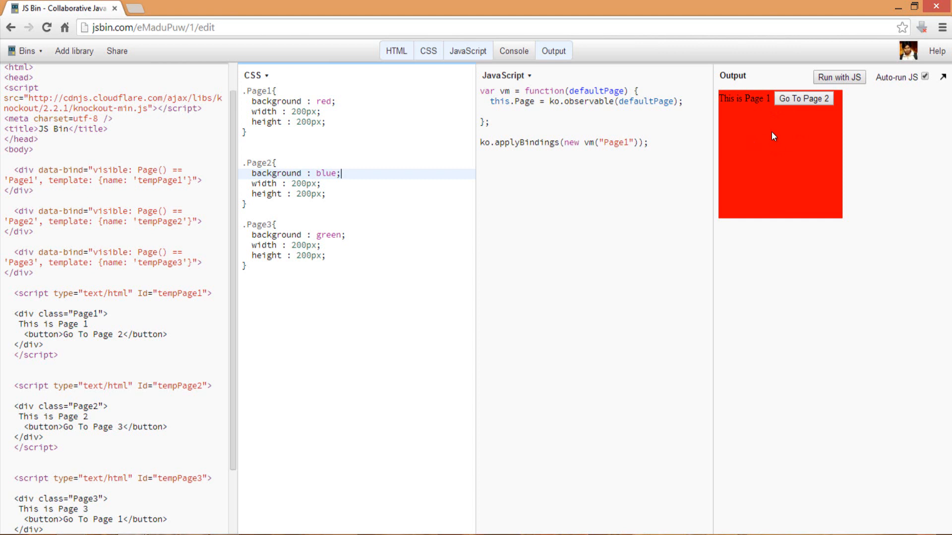
mouse_move(802, 98)
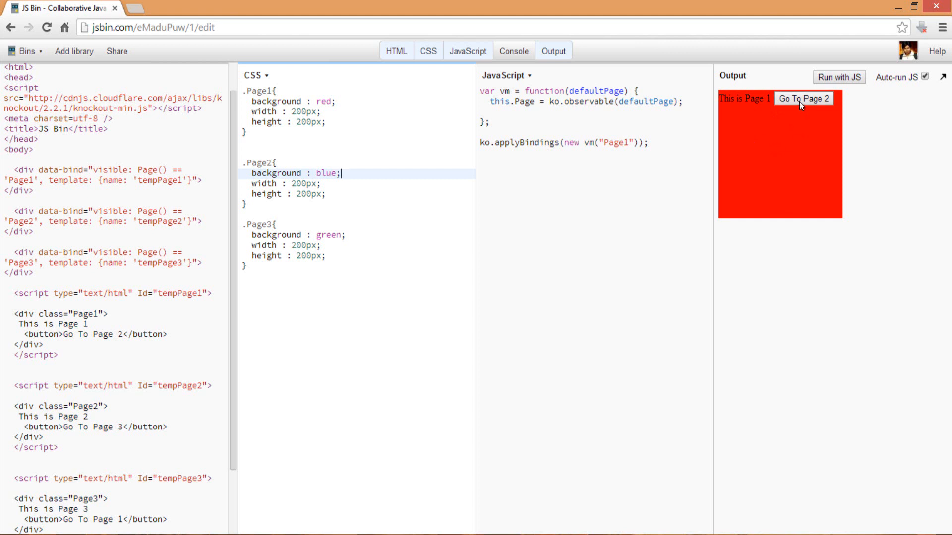
mouse_move(700, 100)
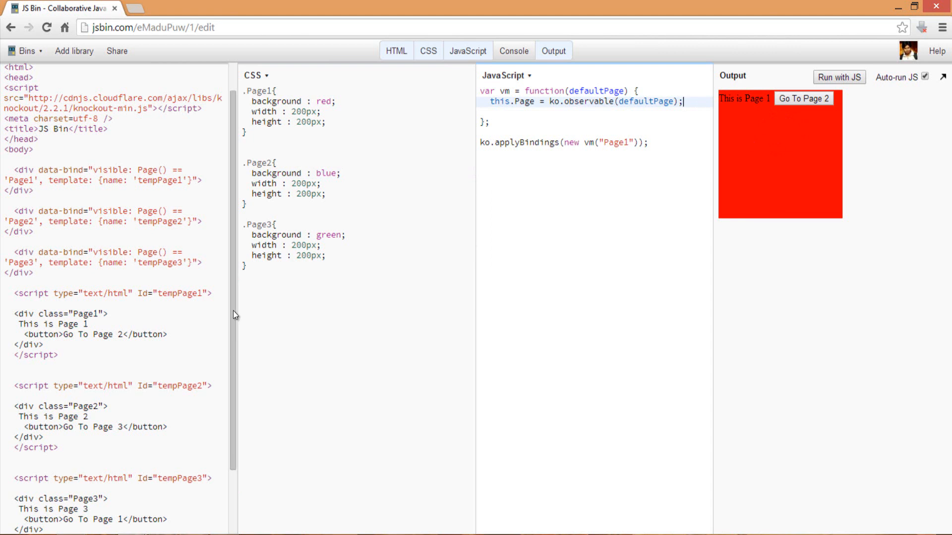
Declare this.GoToPage1 = function() { inside the view model
scroll("down", 3)
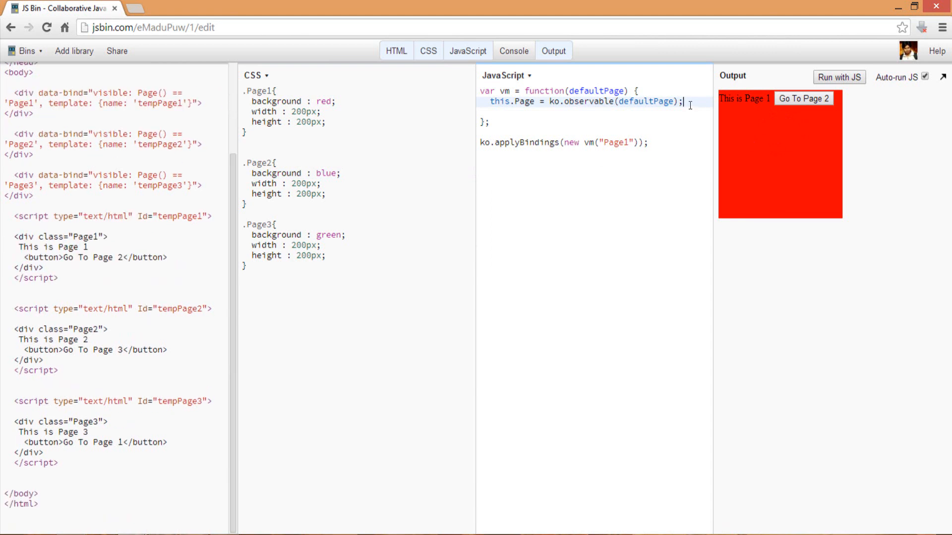
type("t")
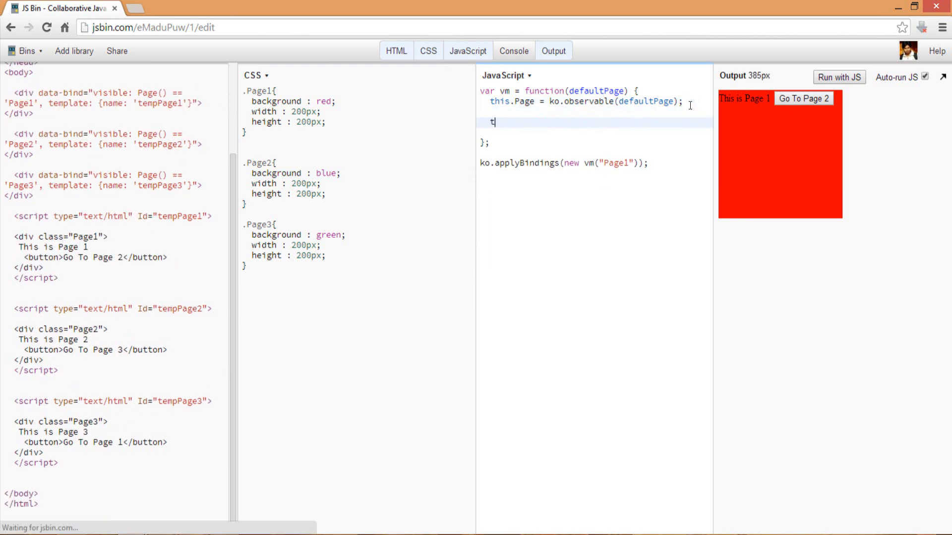
type("his.")
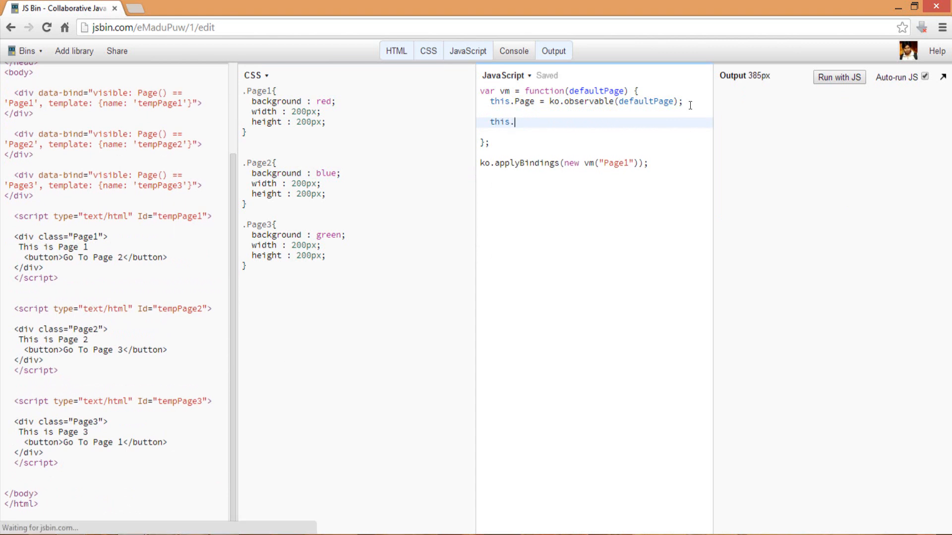
type("GoToPag")
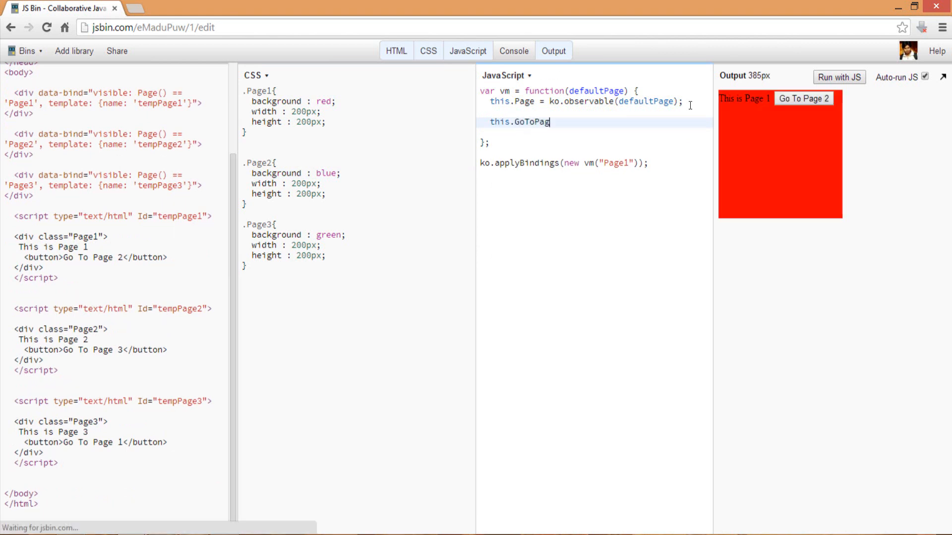
type("e1")
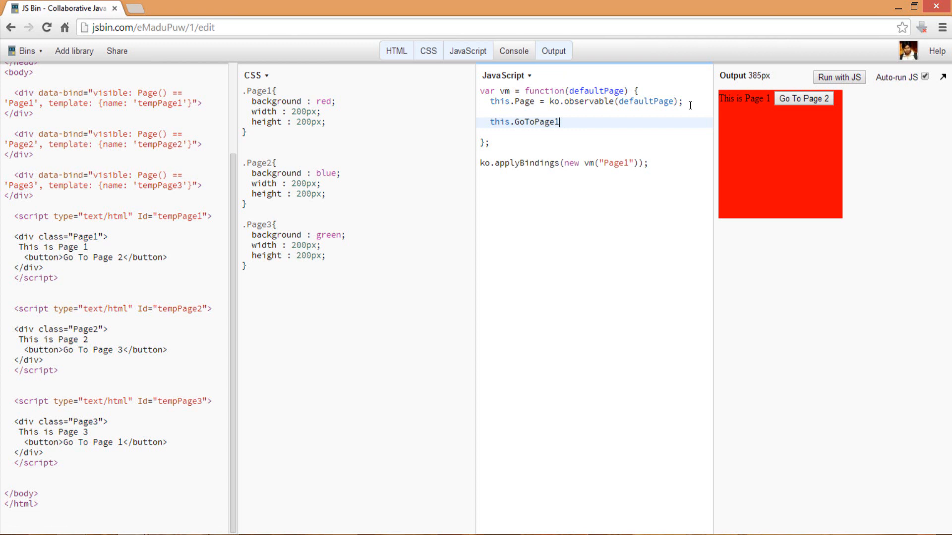
type("= function")
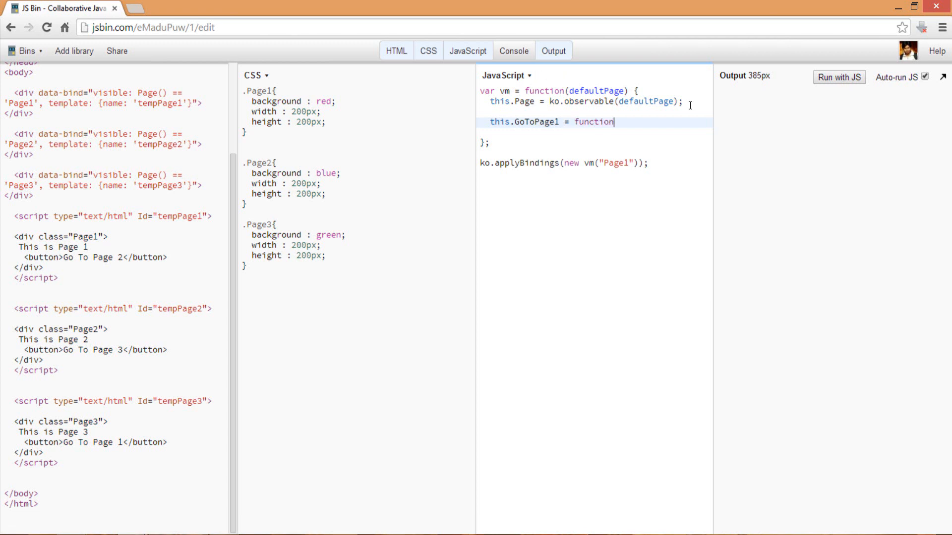
type("() {")
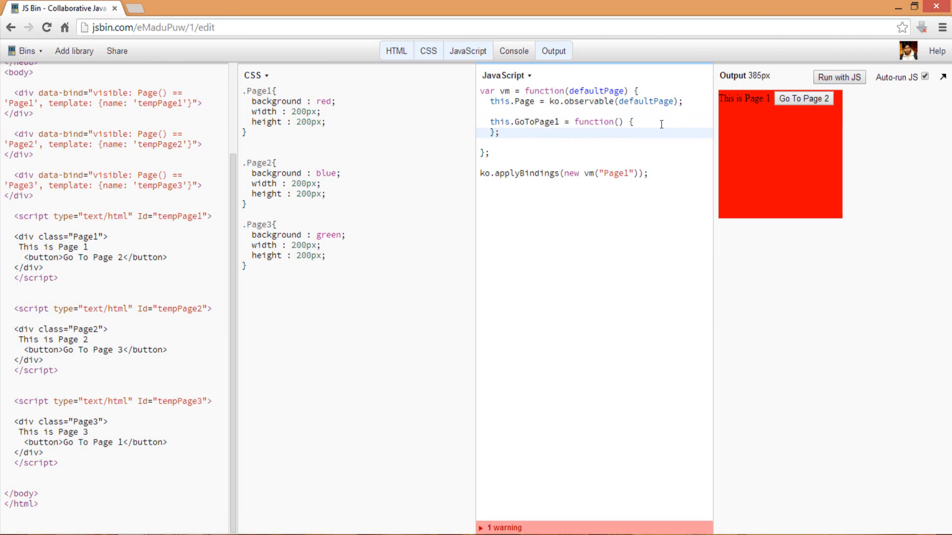
Have GoToPage1 call this.Page("Page1") and start GoToPage2 setting Page2
type("this.")
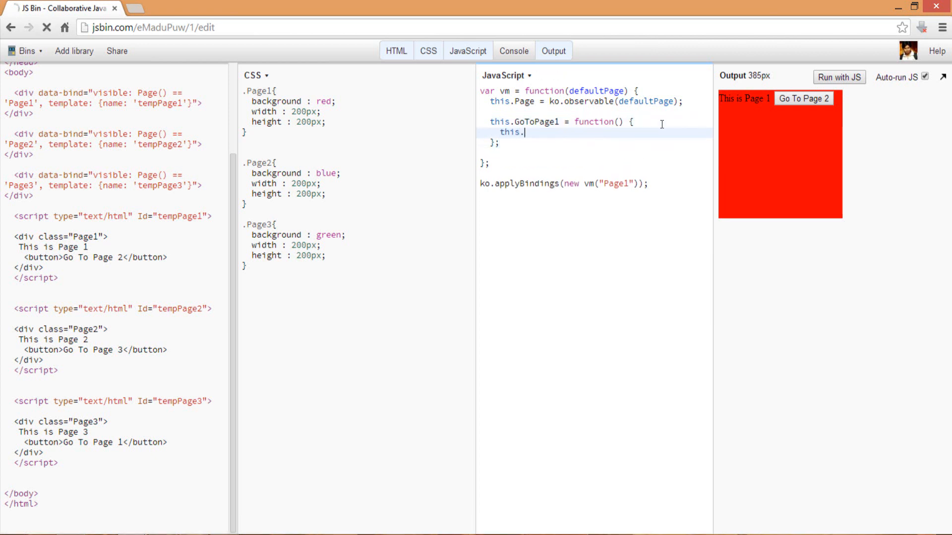
type("Page")
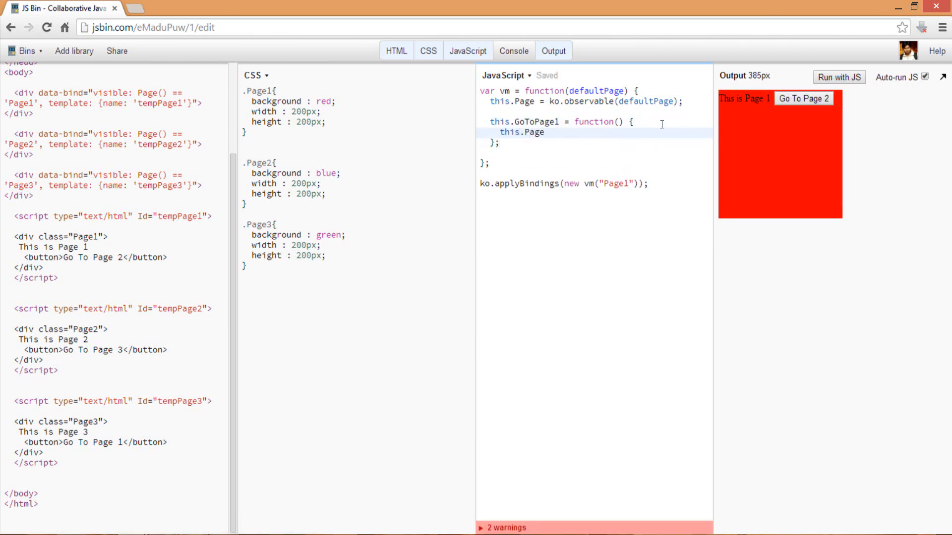
type("(")
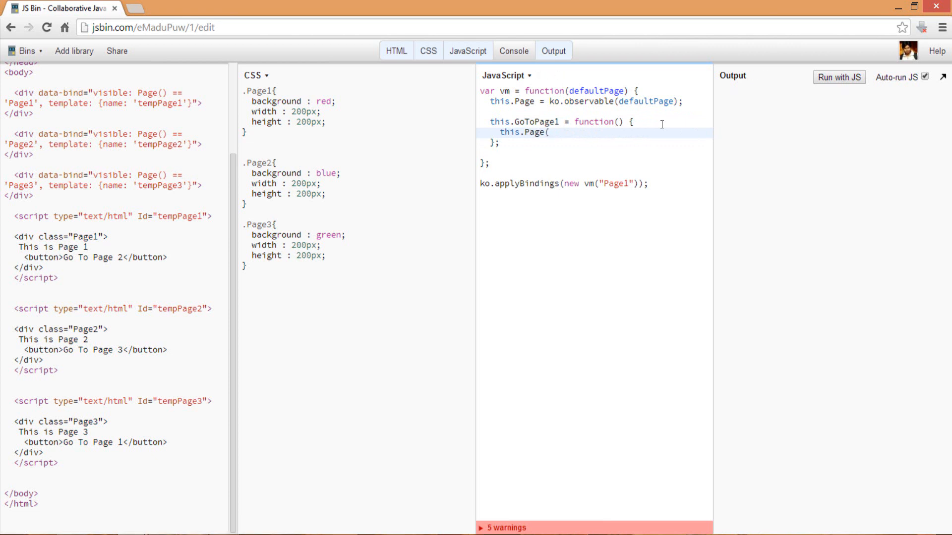
type("\"P")
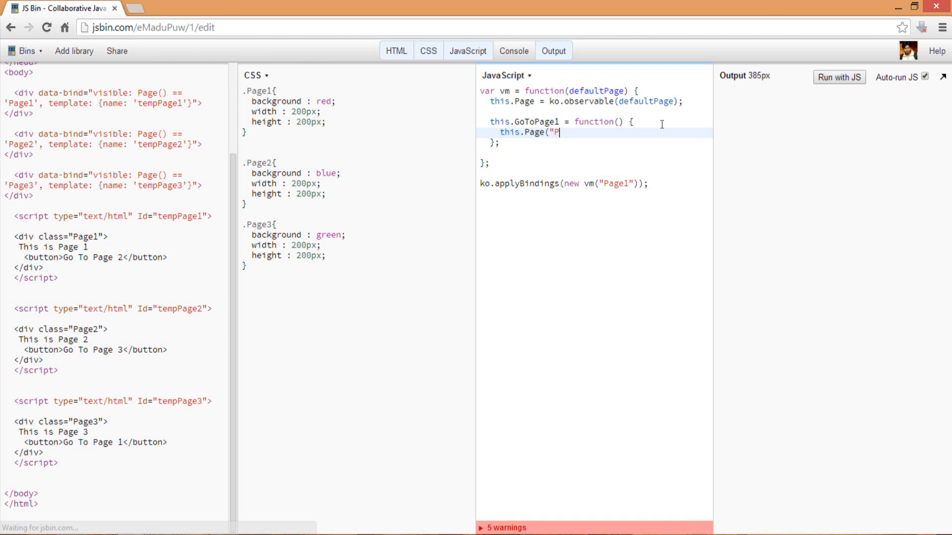
type("age1\");")
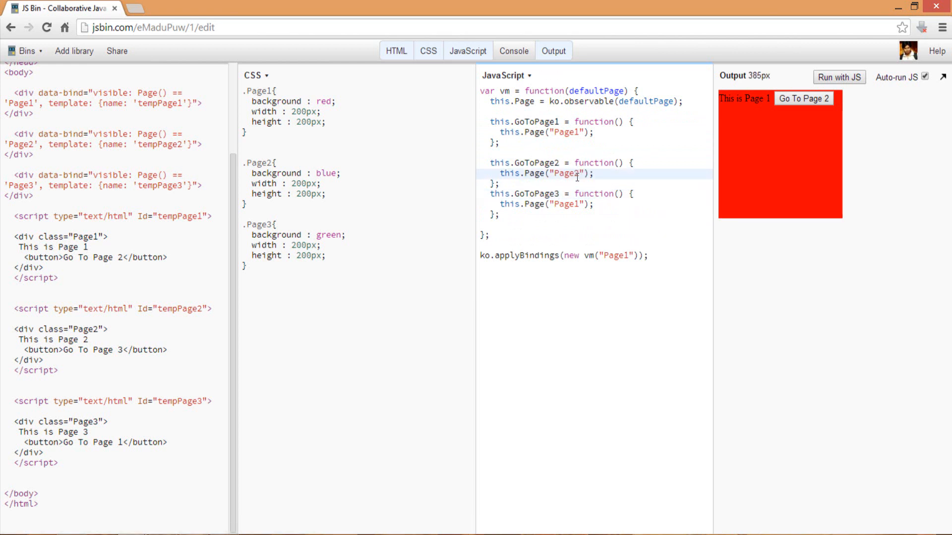
type("Page2")
left_click(537, 203)
type("3")
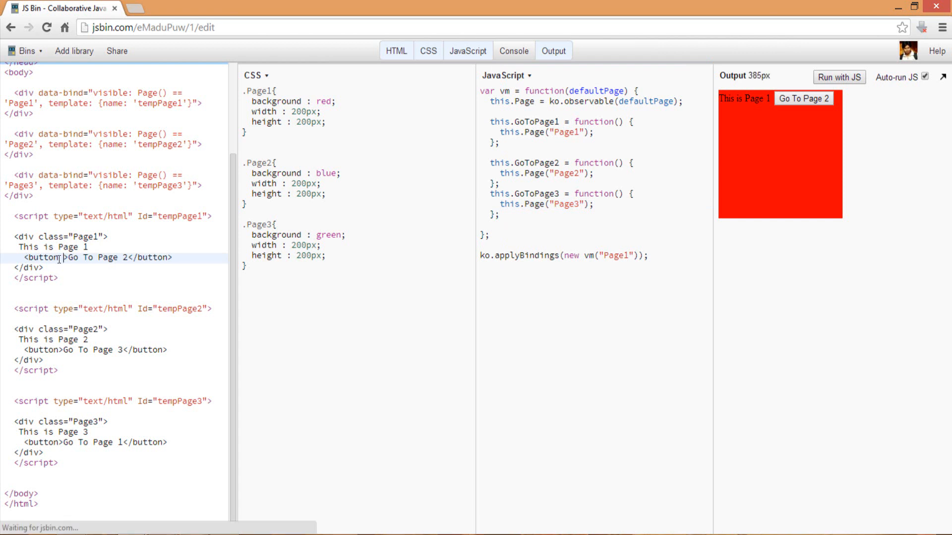
Write data-bind="click: GoToPage2" on a template button and select it for copying to the others
type("datat")
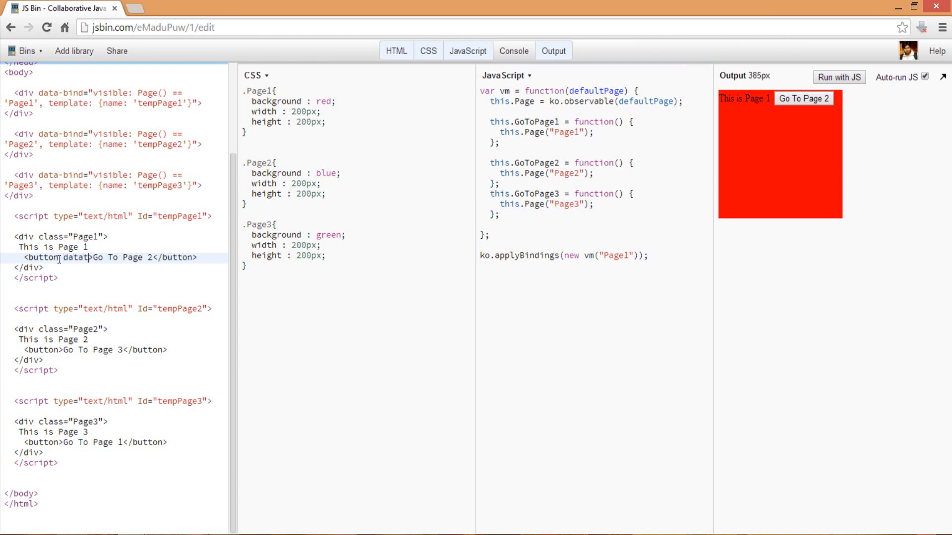
type("data-bind=\"click:")
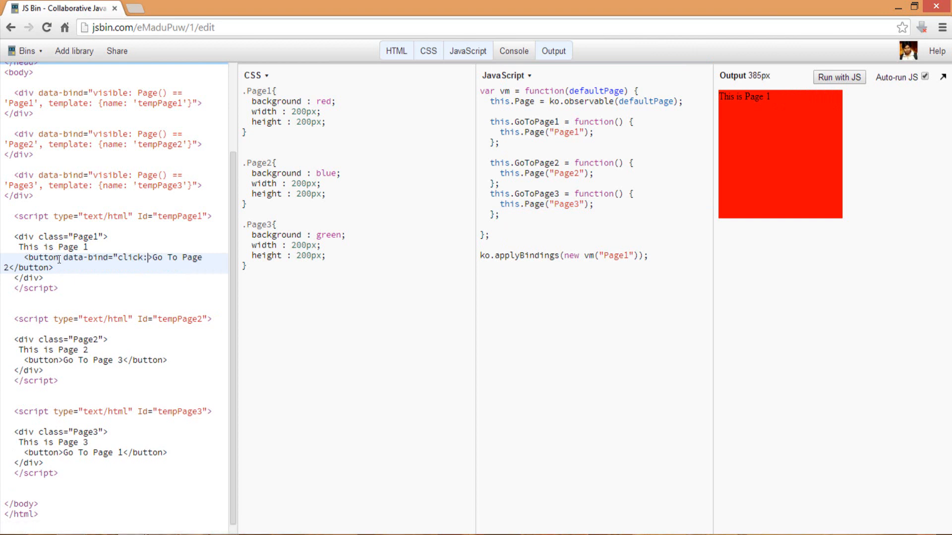
type("GoToPage2")
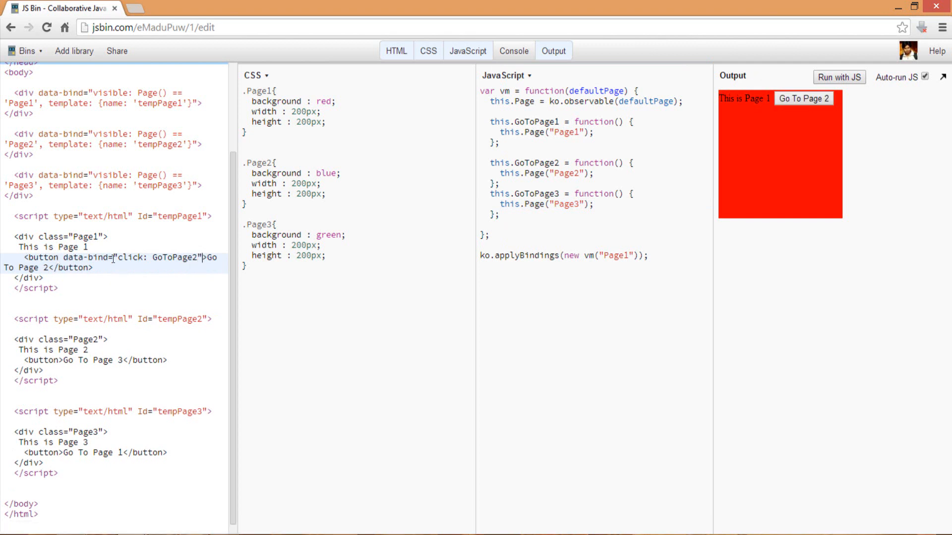
double_click(73, 258)
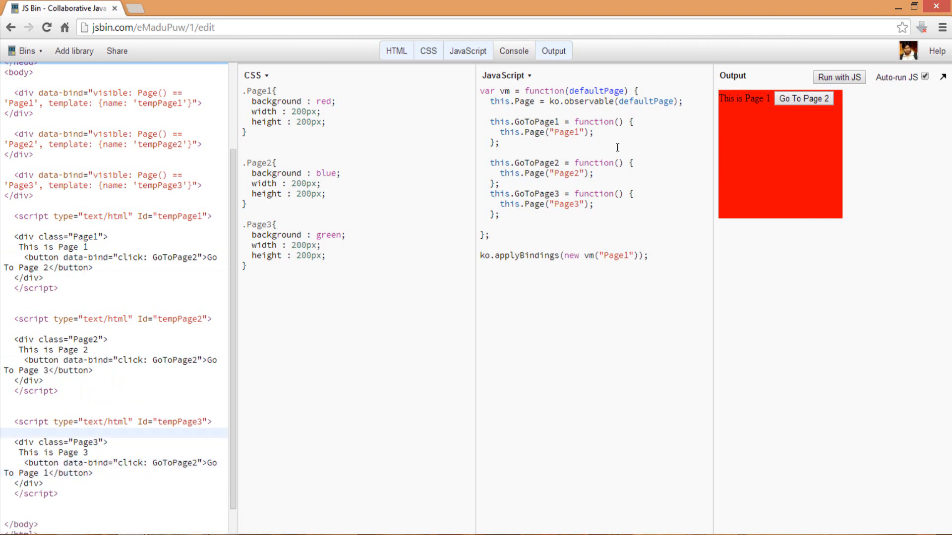
Cycle the output through Page 2 and on to the green Page 3 with the retargeted buttons
left_click(802, 98)
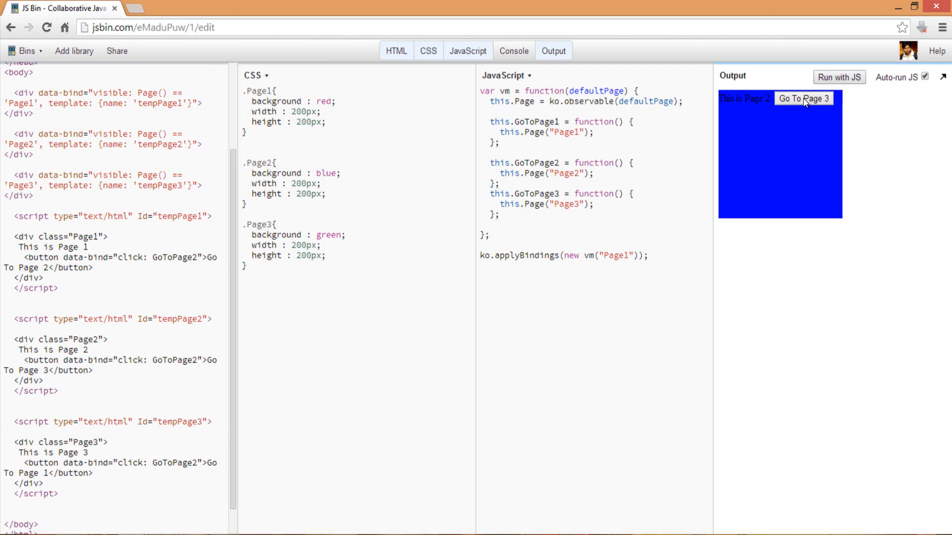
mouse_move(801, 106)
type("1")
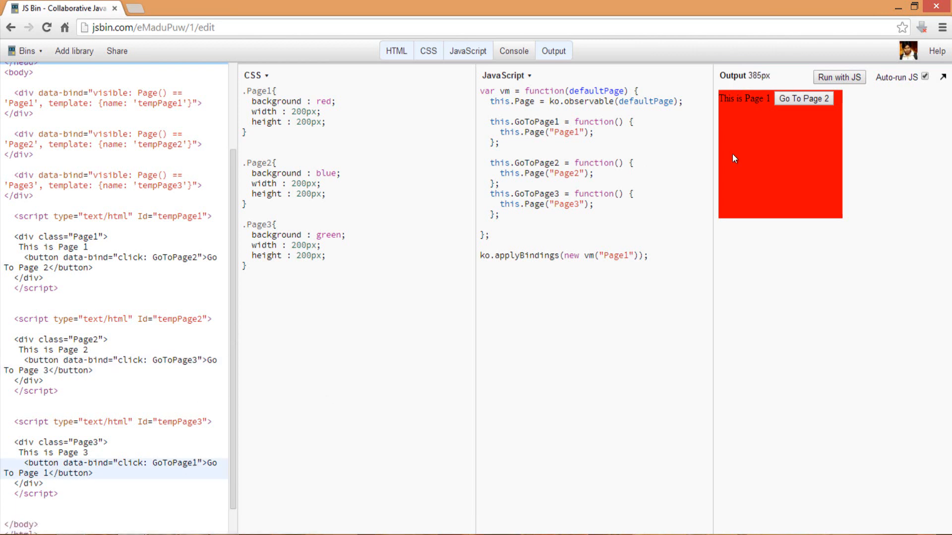
left_click(802, 98)
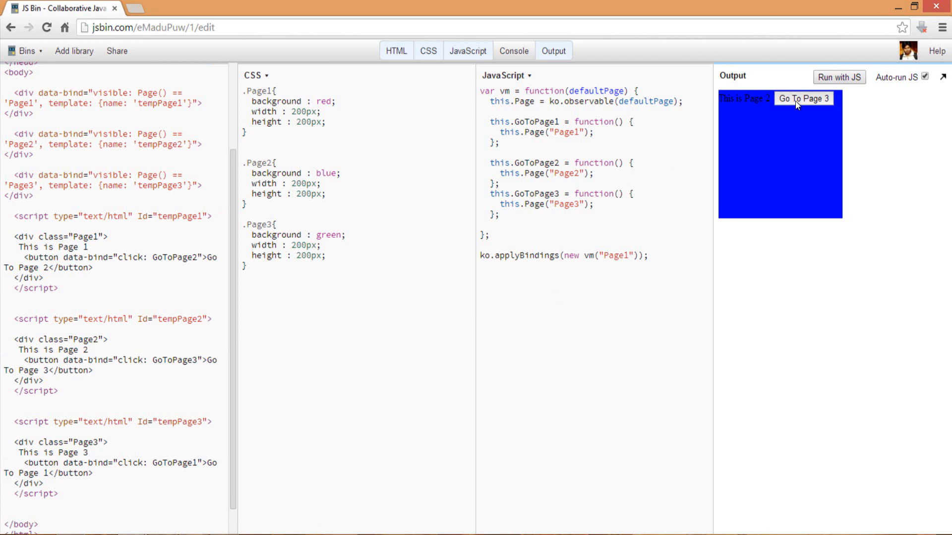
left_click(802, 98)
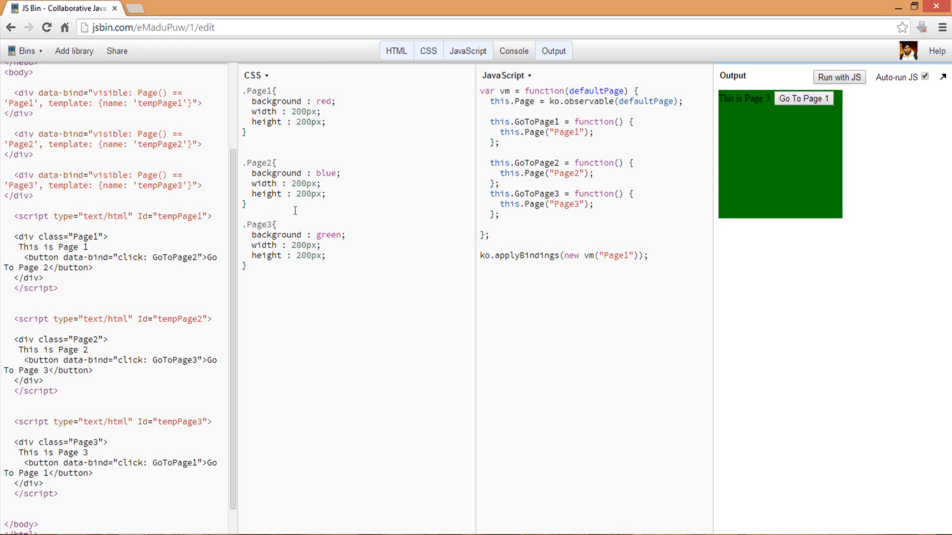
scroll("up", 3)
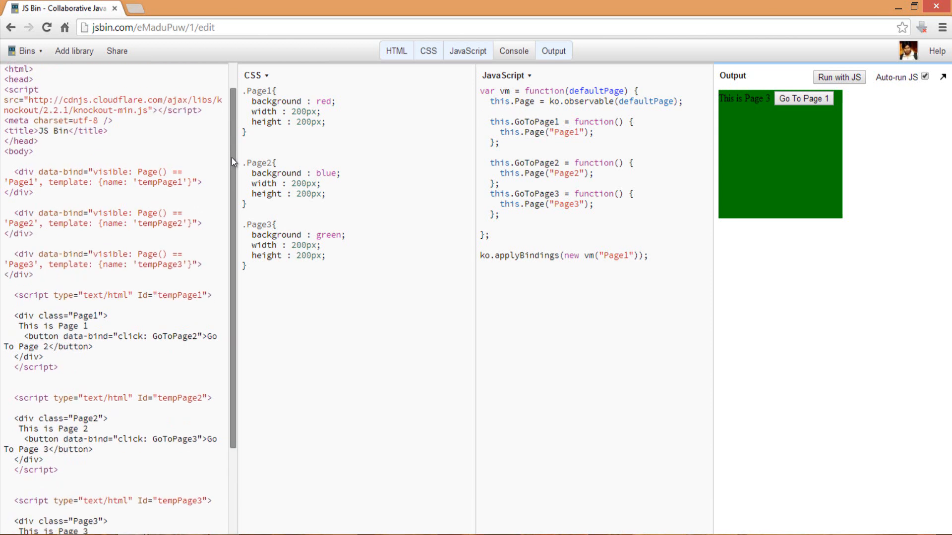
scroll("up", 3)
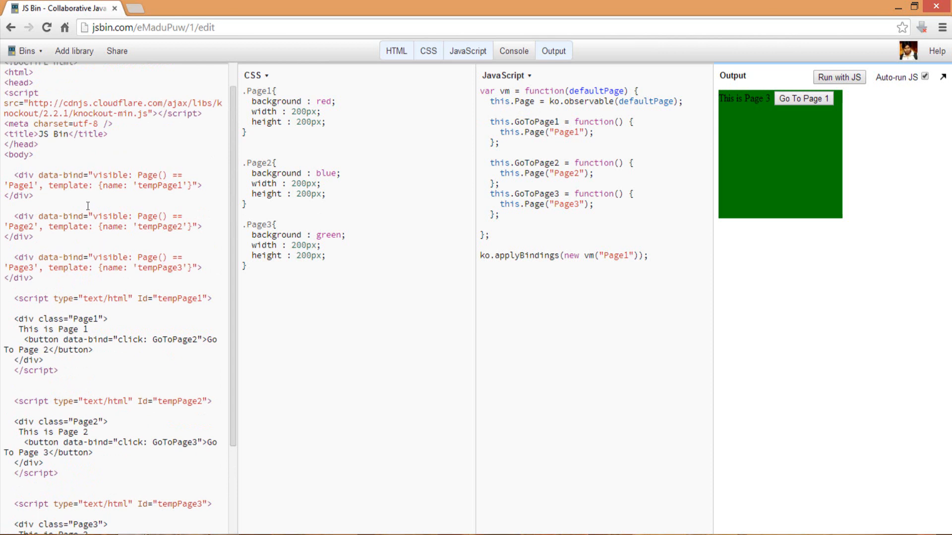
mouse_move(84, 174)
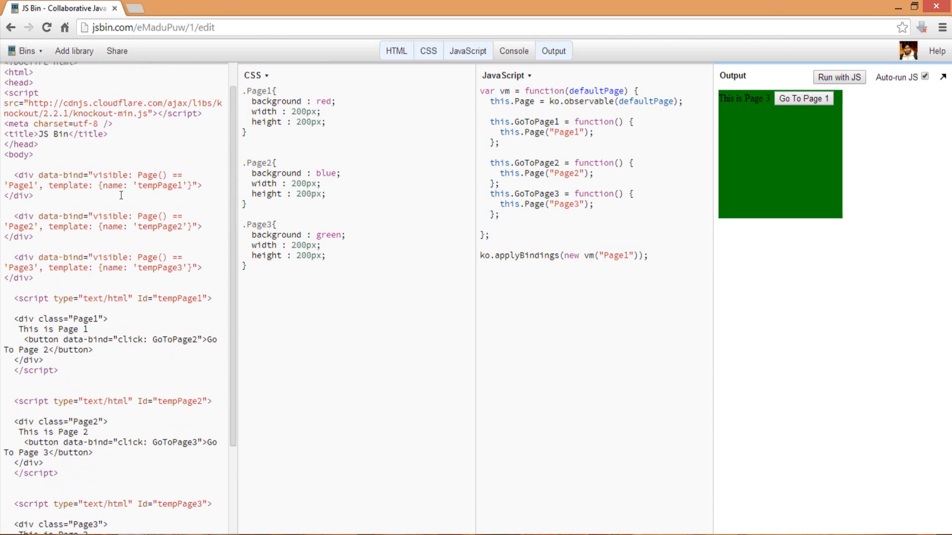
mouse_move(154, 191)
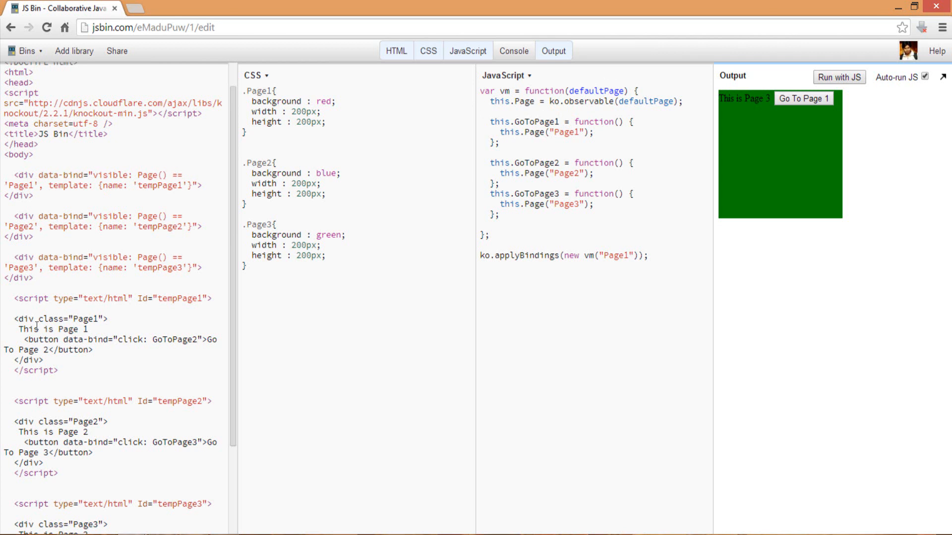
mouse_move(134, 244)
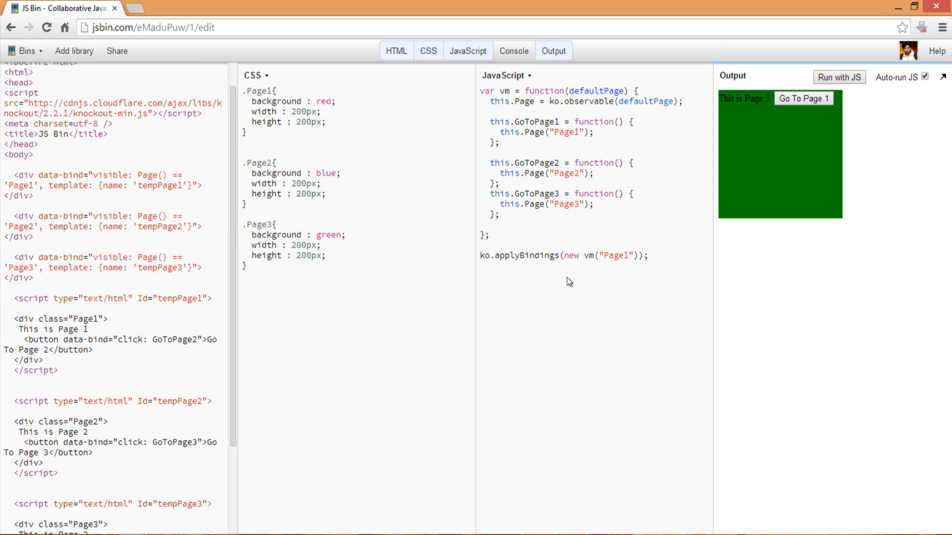
mouse_move(592, 223)
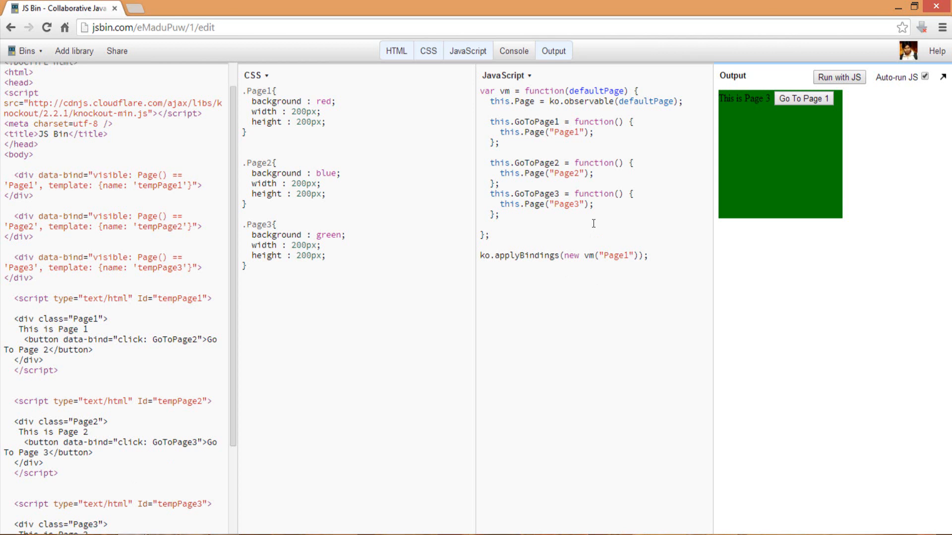
mouse_move(790, 161)
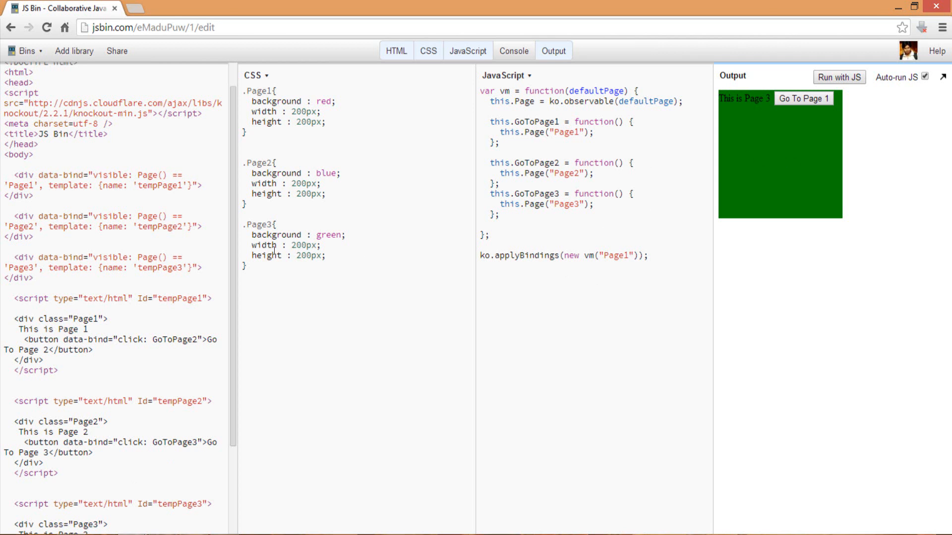
mouse_move(609, 172)
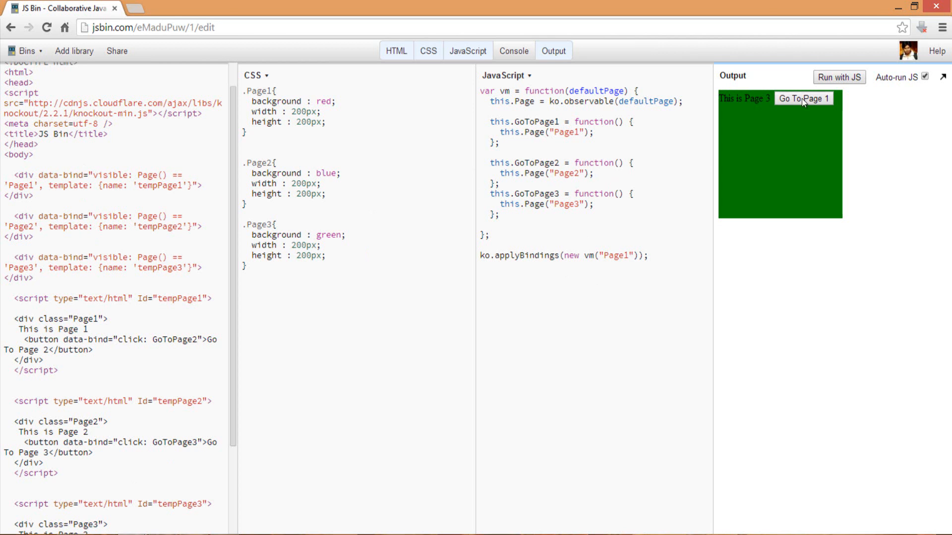
mouse_move(547, 245)
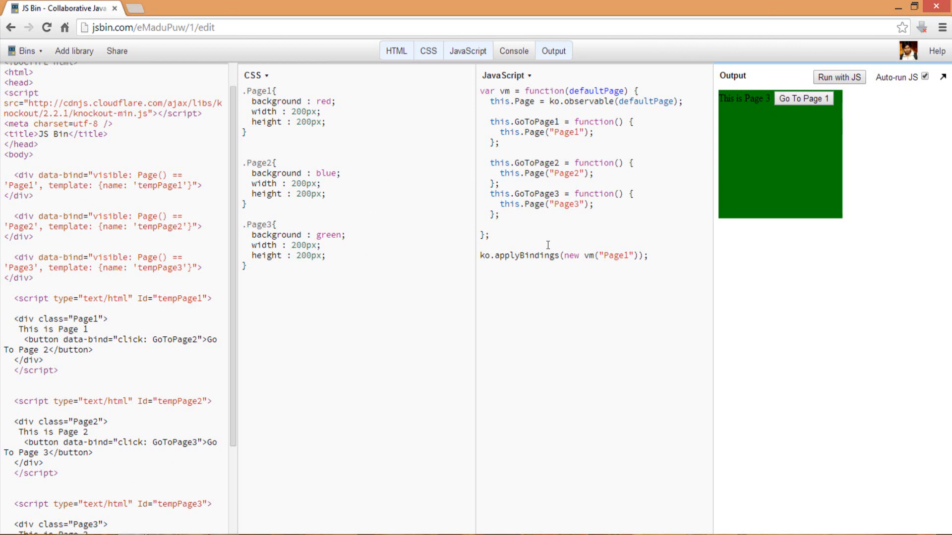